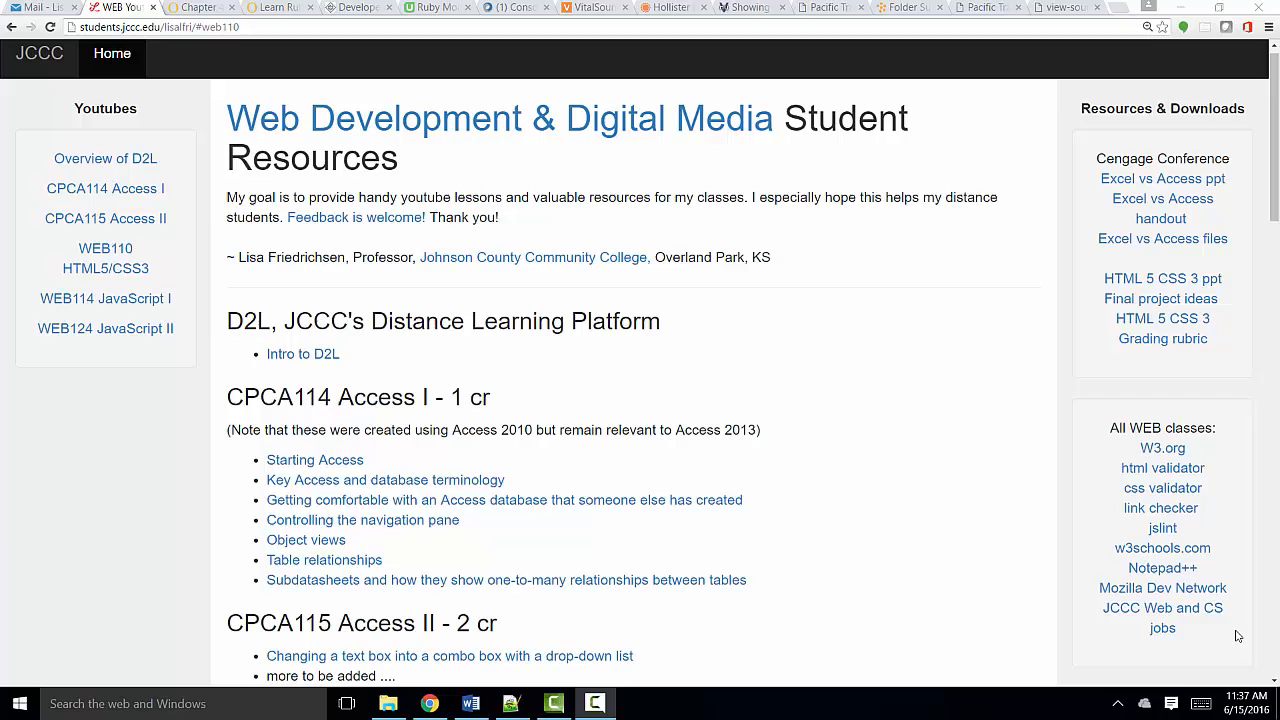
- Reach the Submitted Files list in the pacific folder and choose the fish.jpg submission
left_click(904, 8)
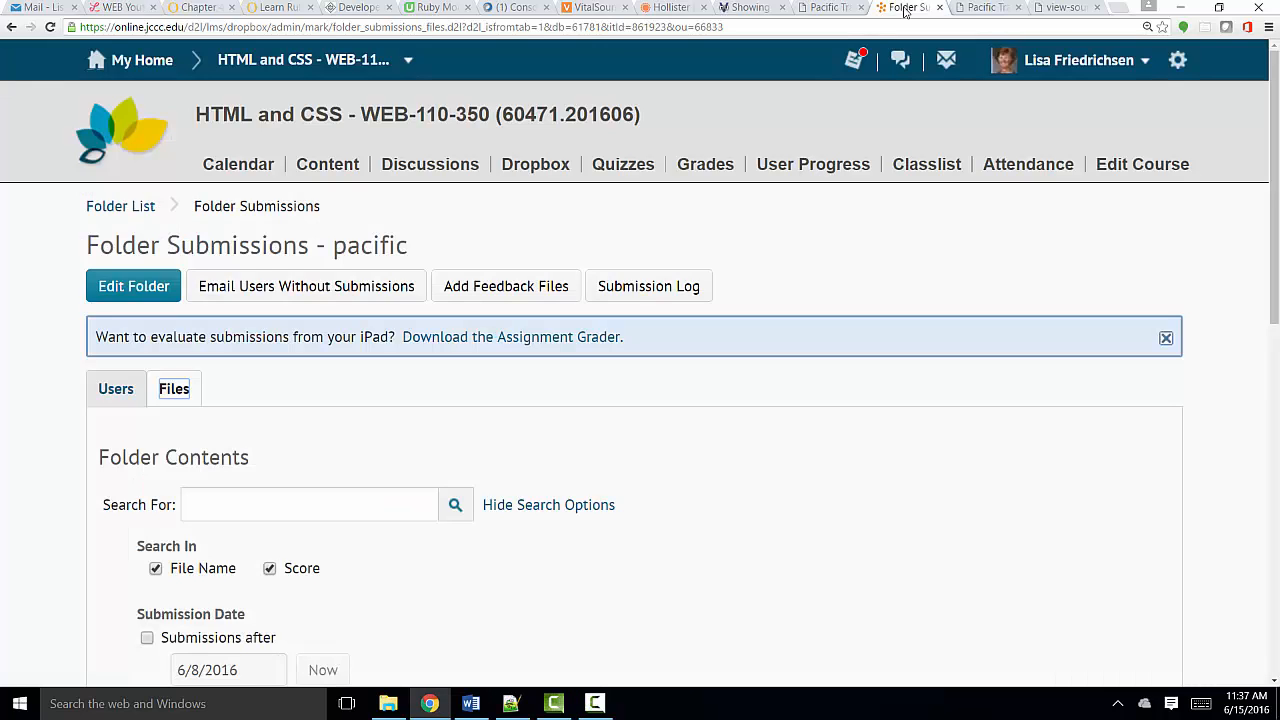
scroll("down", 3)
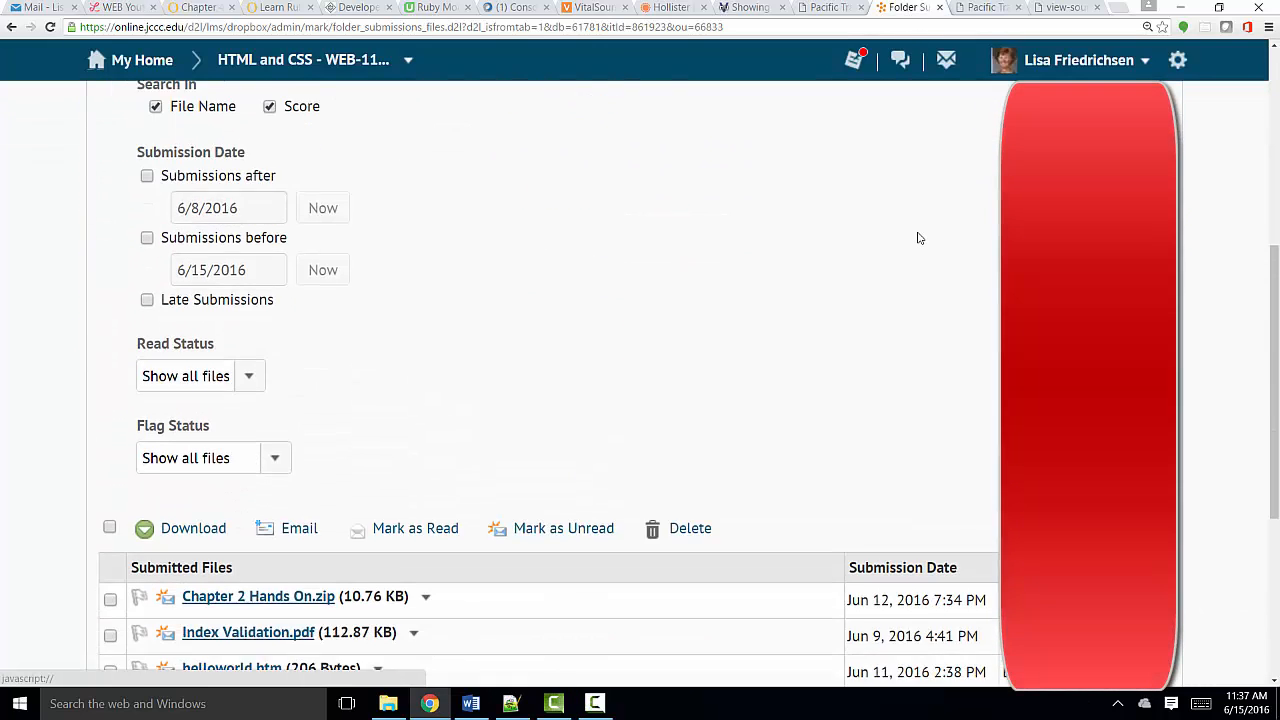
scroll("down", 3)
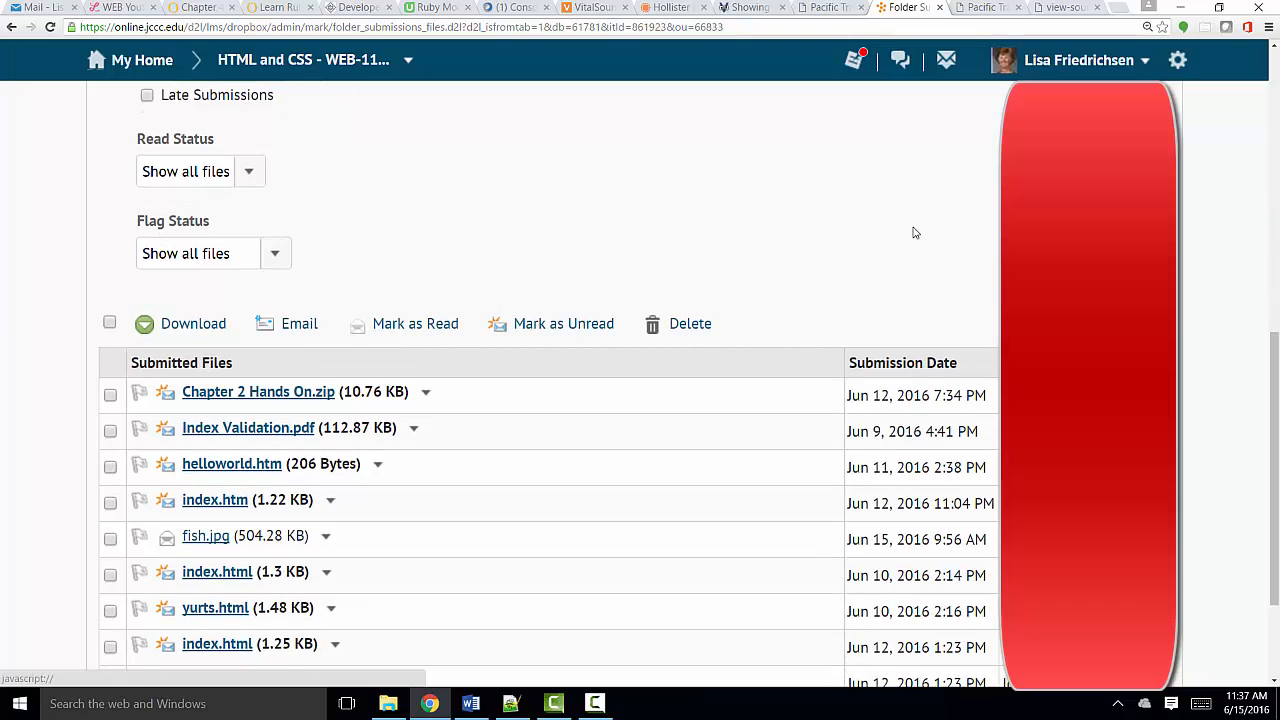
scroll("down", 3)
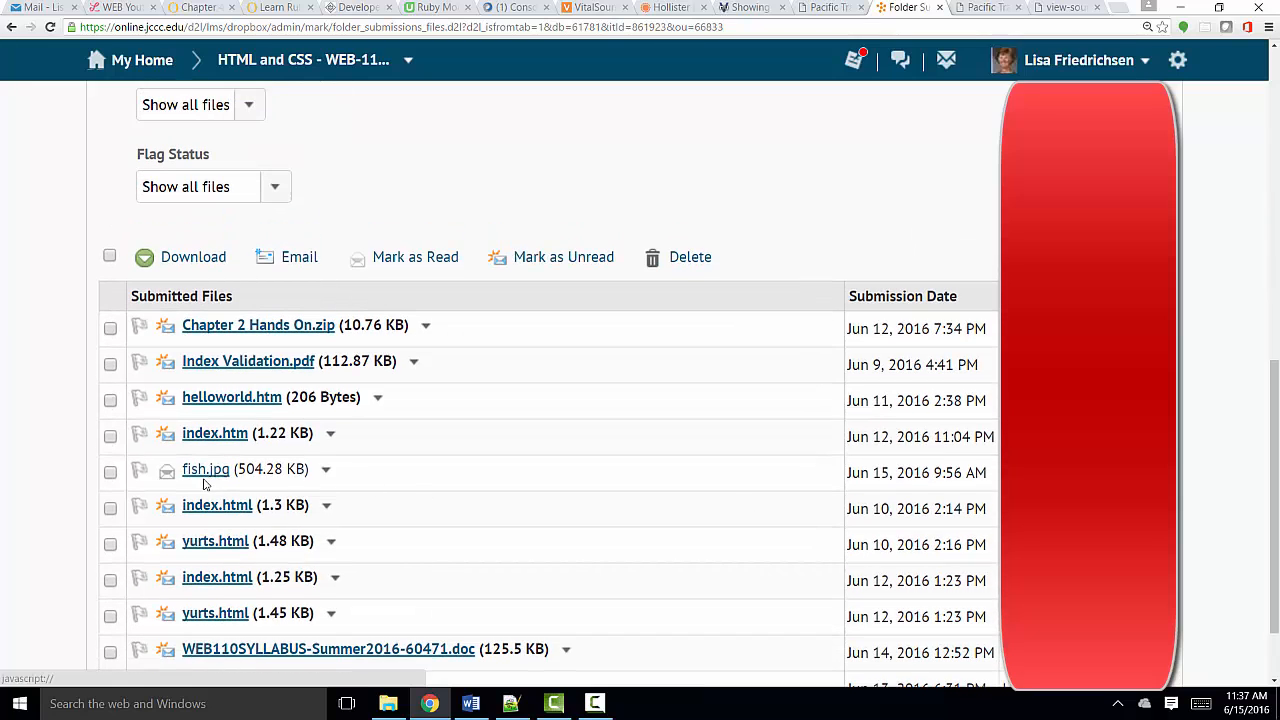
mouse_move(204, 468)
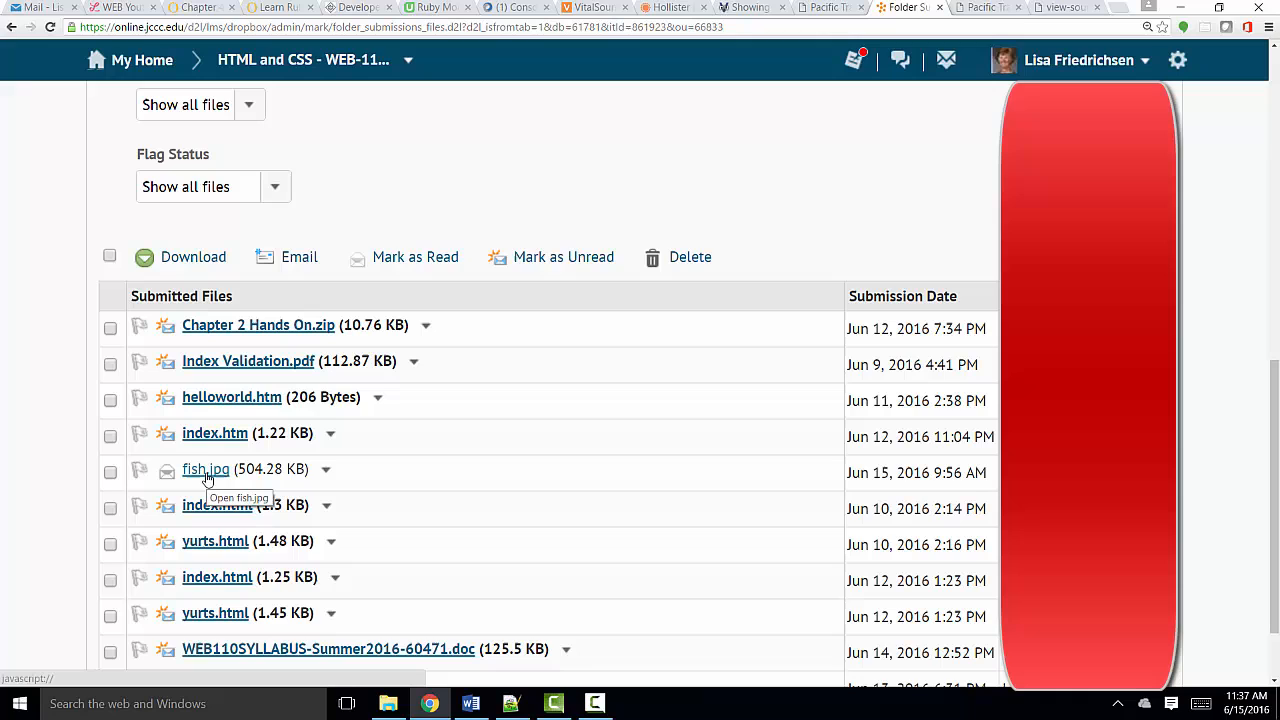
left_click(206, 468)
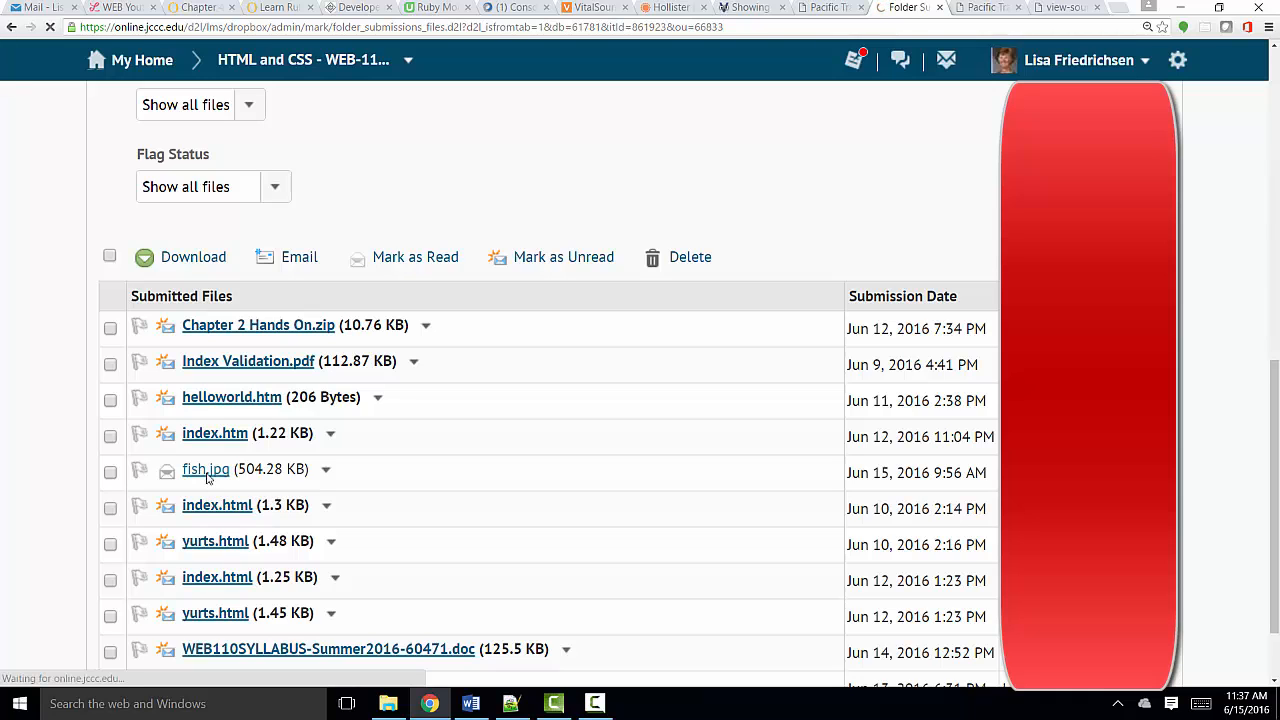
- Select the student's site address under Comments on the Evaluate Submission page
left_click(204, 468)
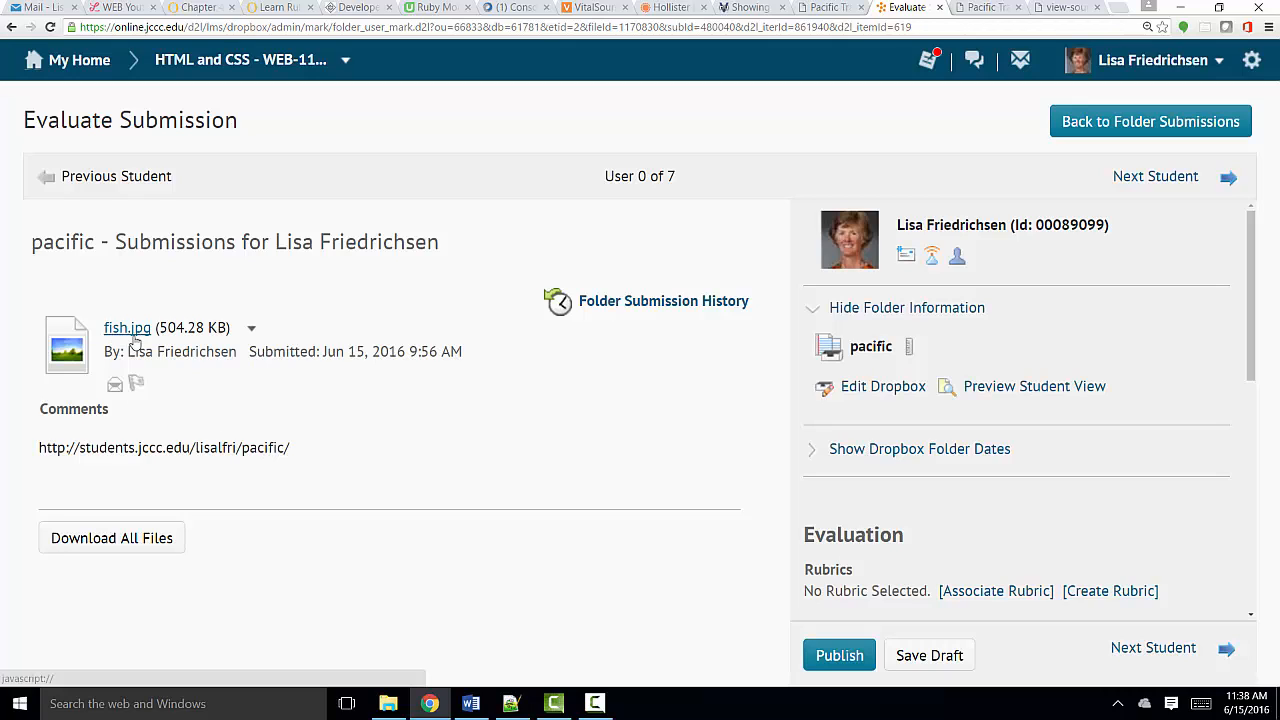
mouse_move(128, 328)
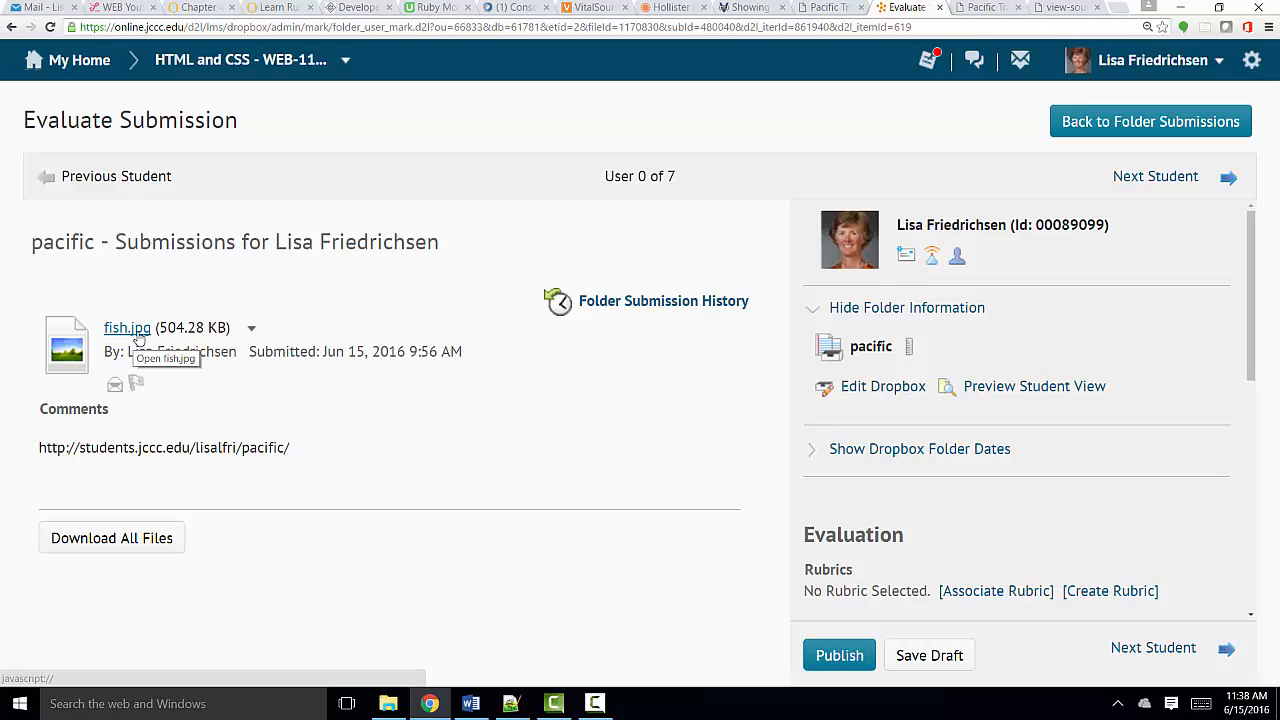
mouse_move(224, 380)
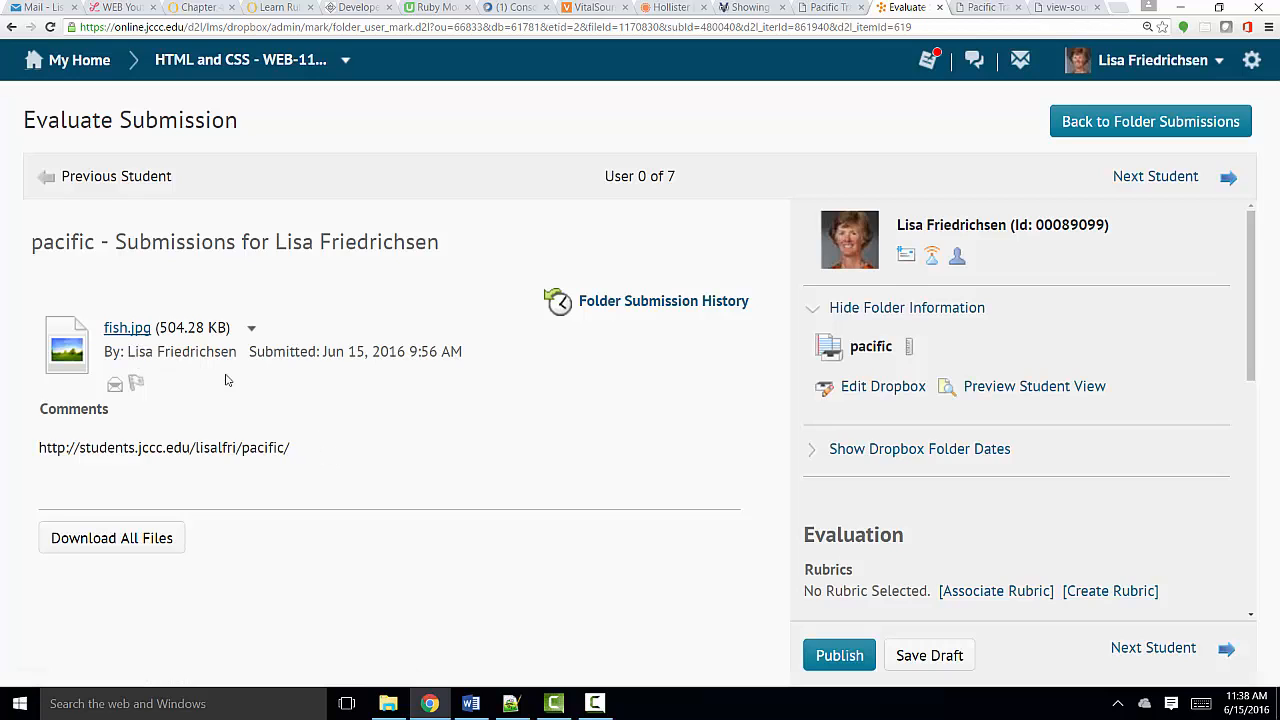
left_click_drag(100, 448, 292, 448)
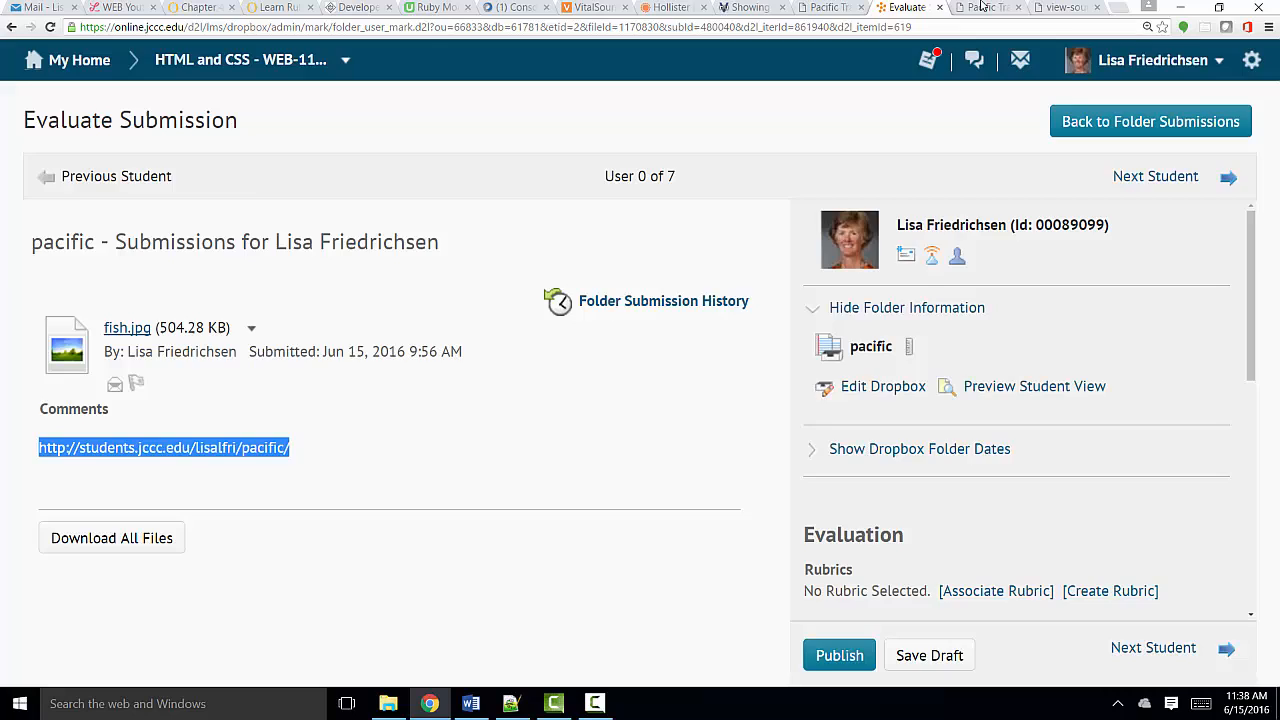
- Load the site from the pasted address, enter index1.html and test the Services and other nav links
left_click(988, 8)
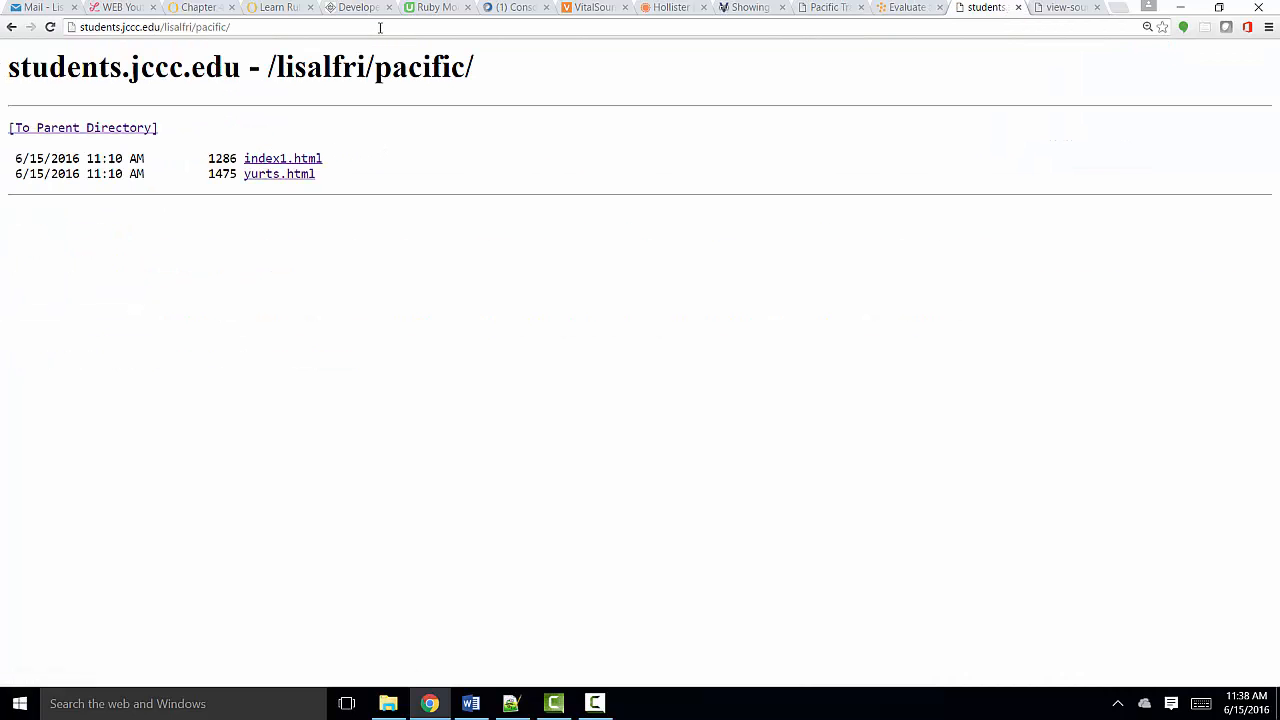
mouse_move(284, 158)
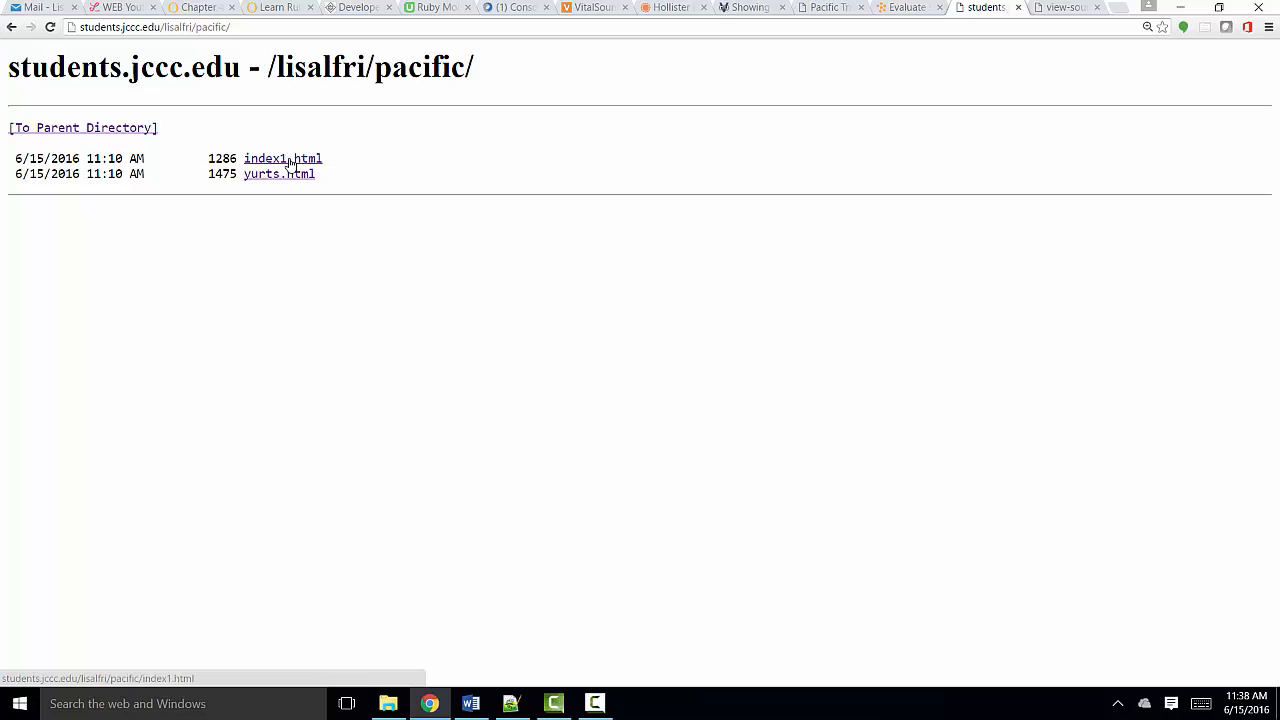
left_click(282, 158)
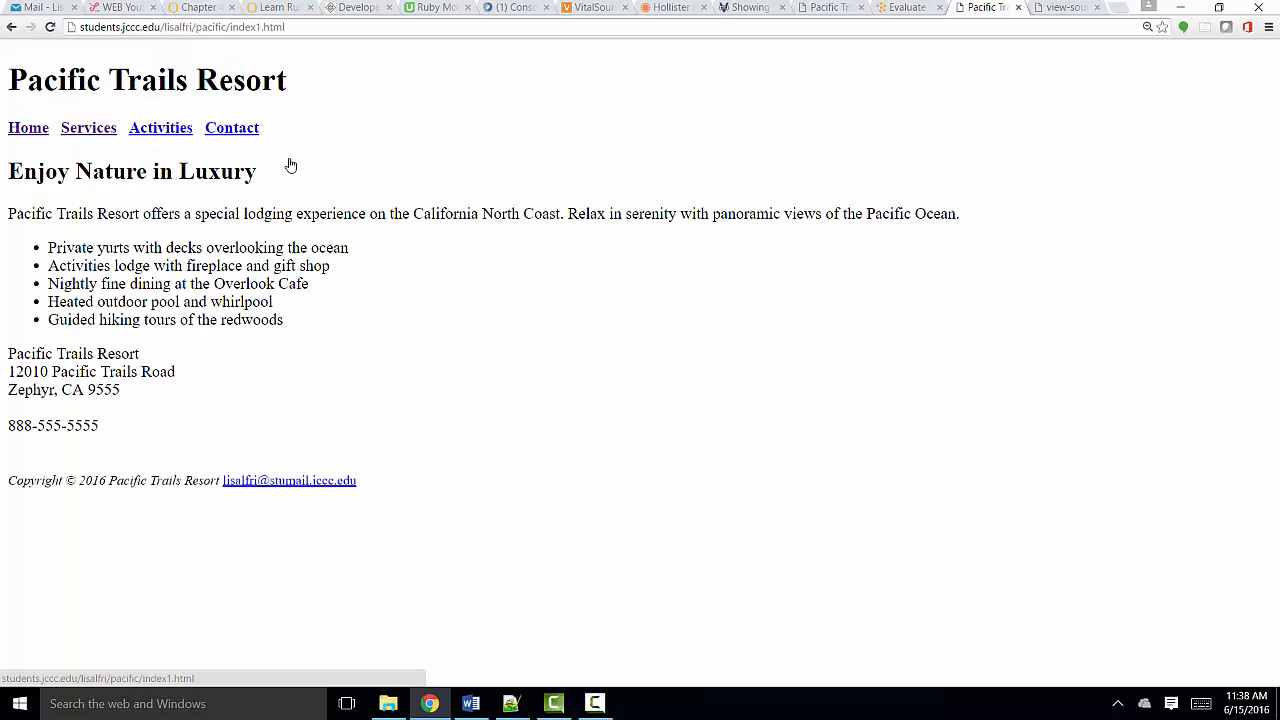
left_click(88, 128)
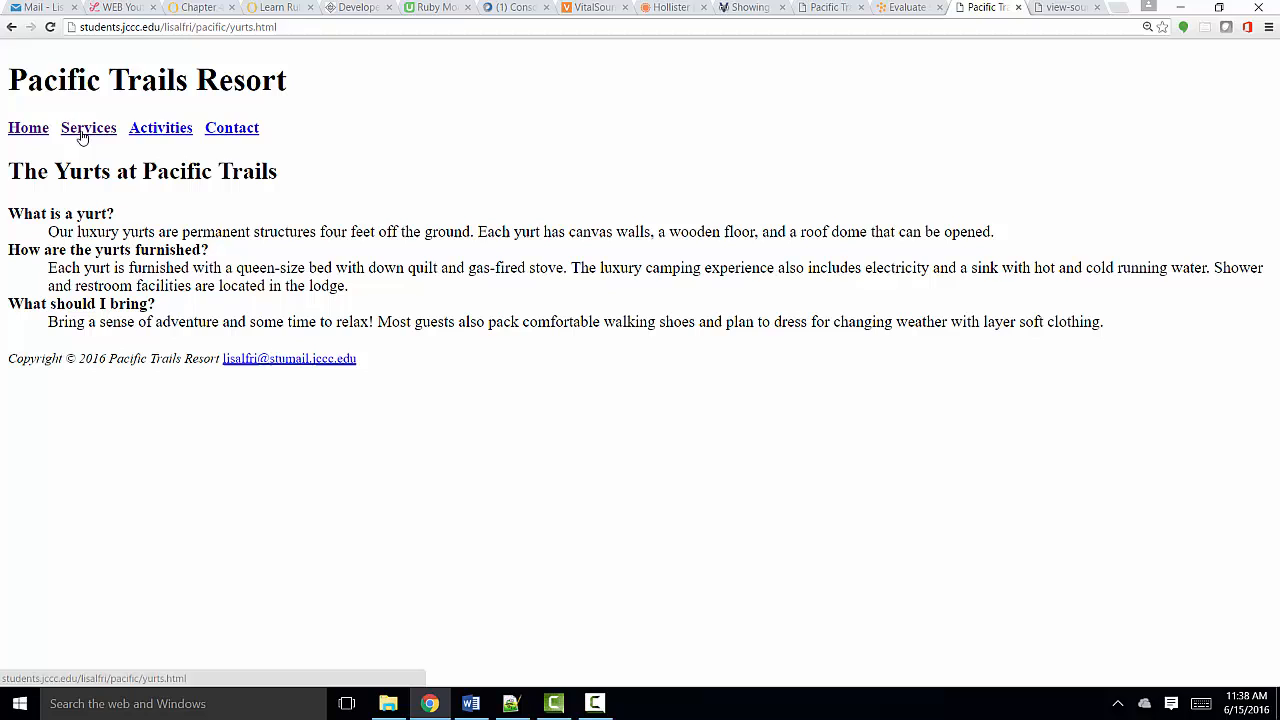
left_click(28, 128)
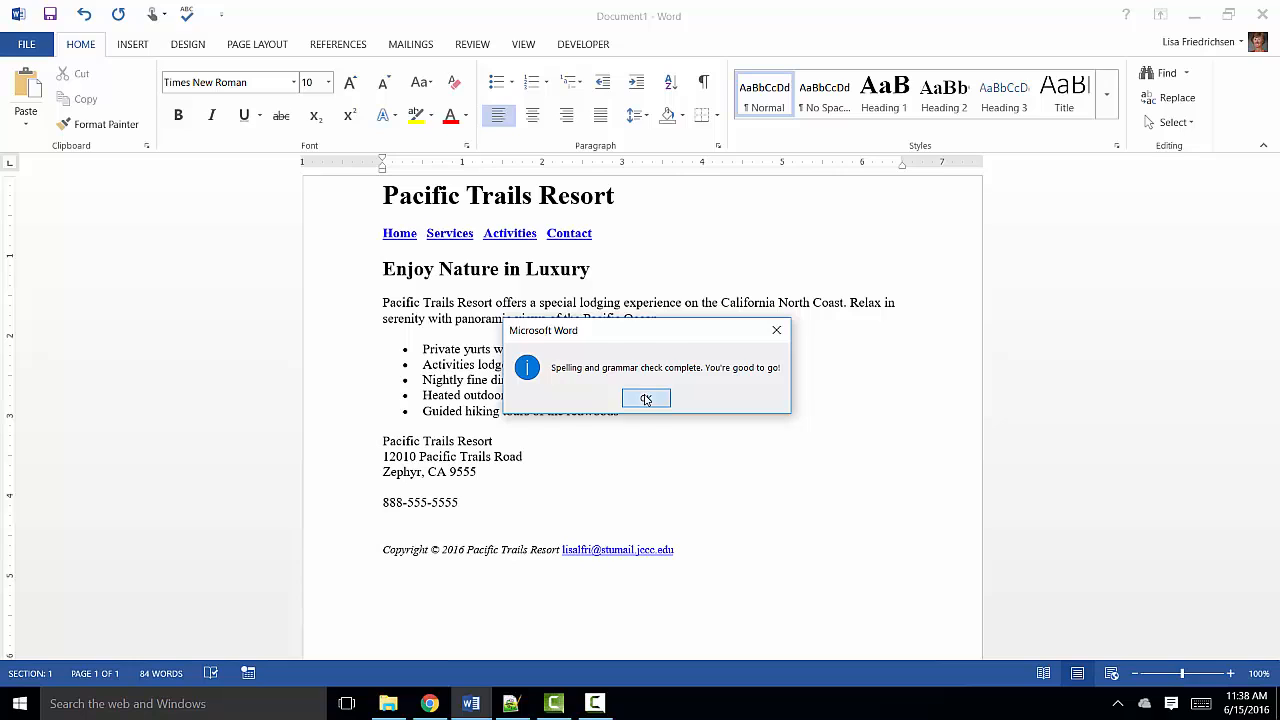
- Accept Word's 'You're good to go!' spell-check result for the home page text
left_click(646, 398)
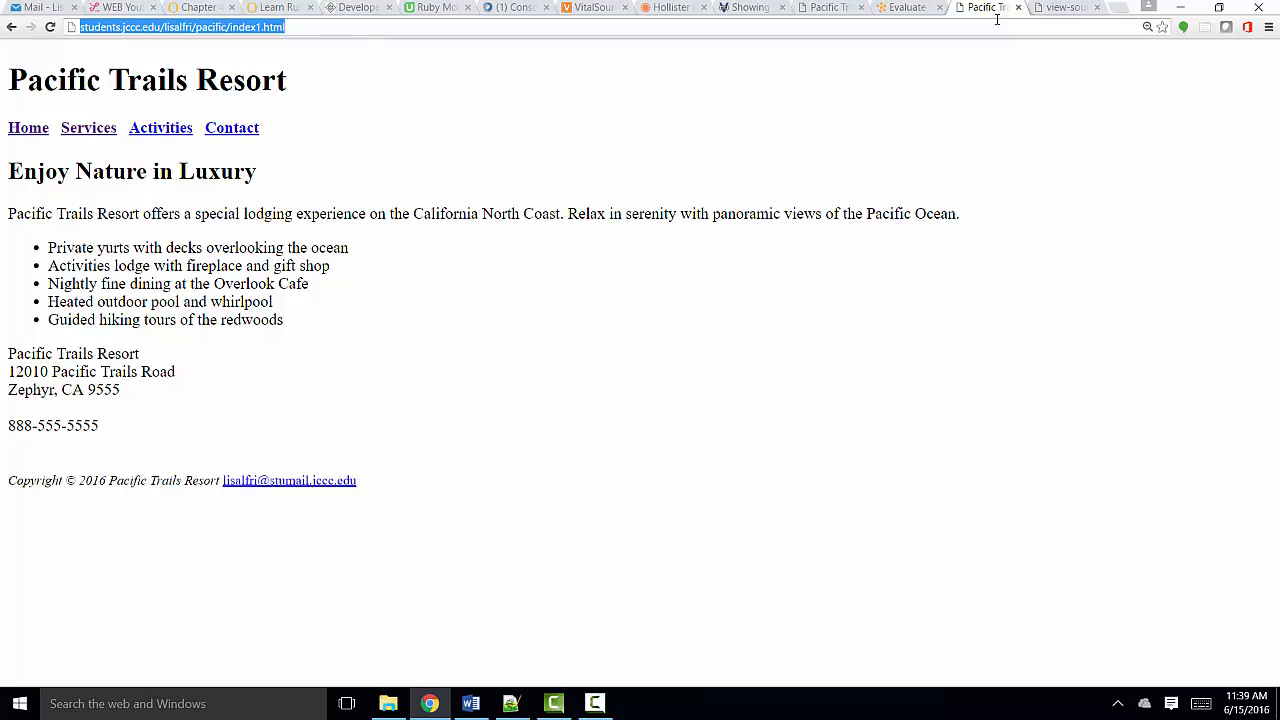
left_click(750, 8)
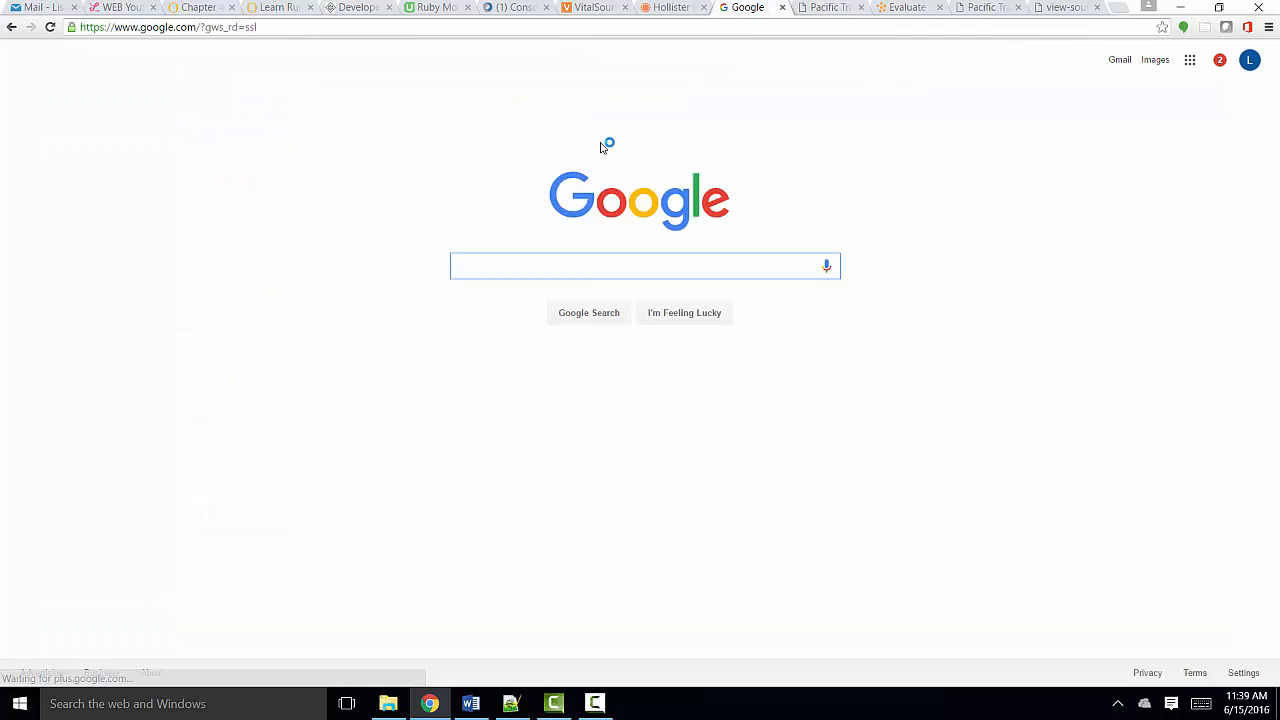
type("html validator")
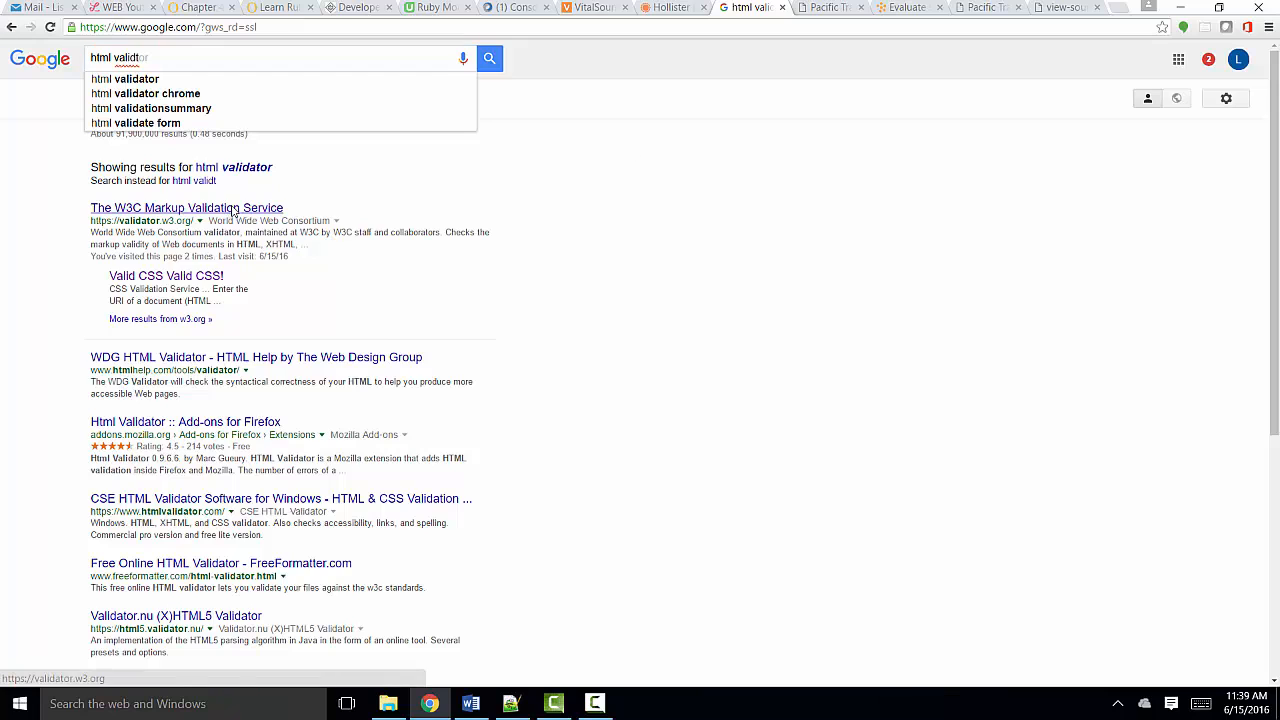
left_click(186, 206)
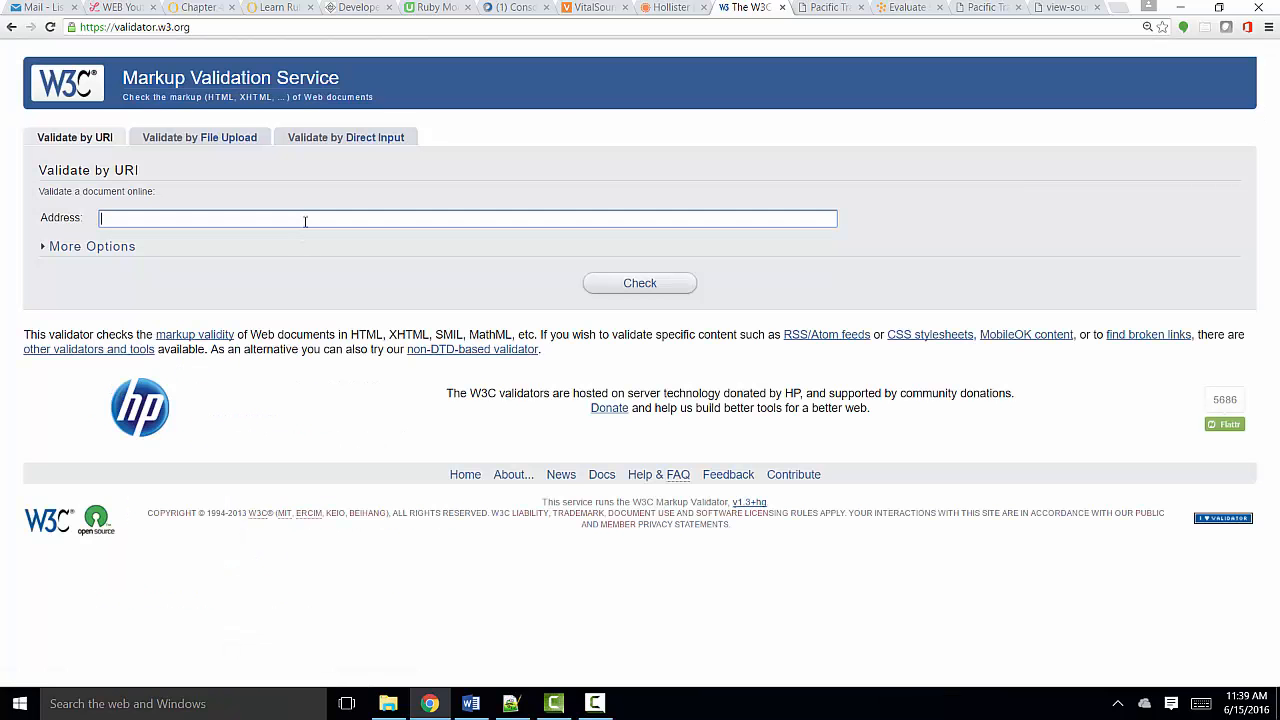
type("http://students.jccc.edu/lisalfri/pacific/index1.html")
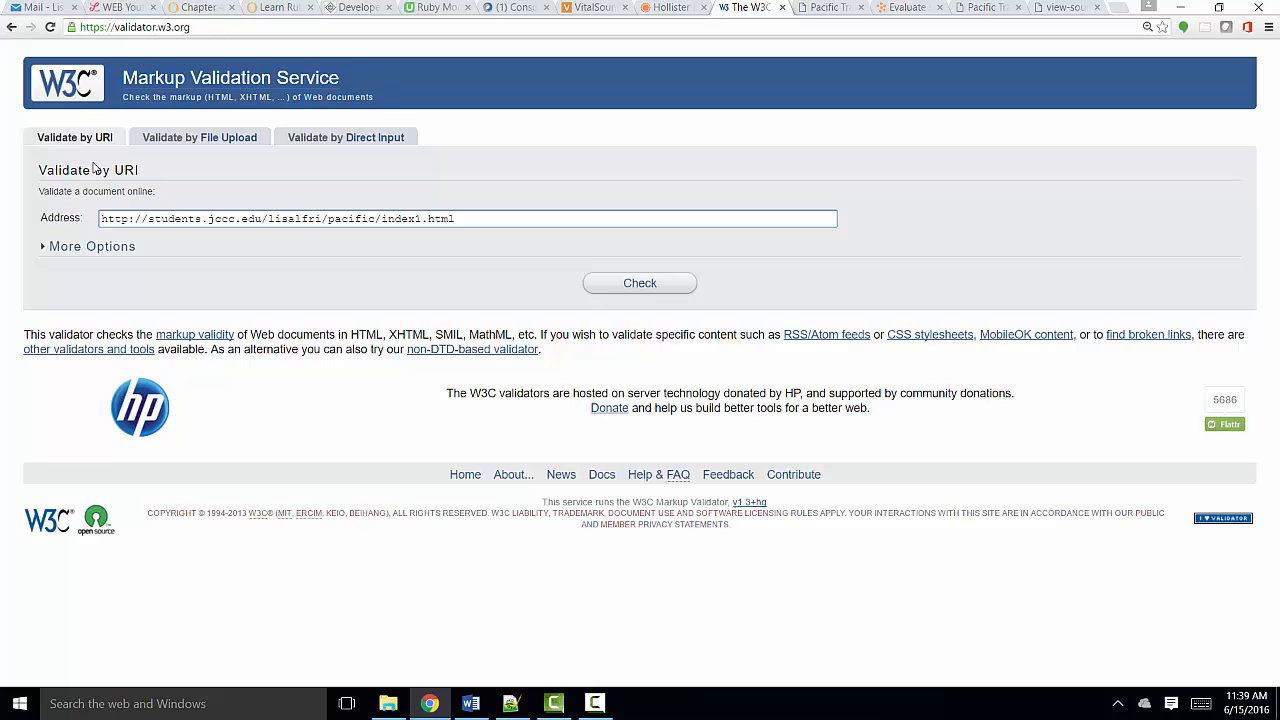
mouse_move(150, 180)
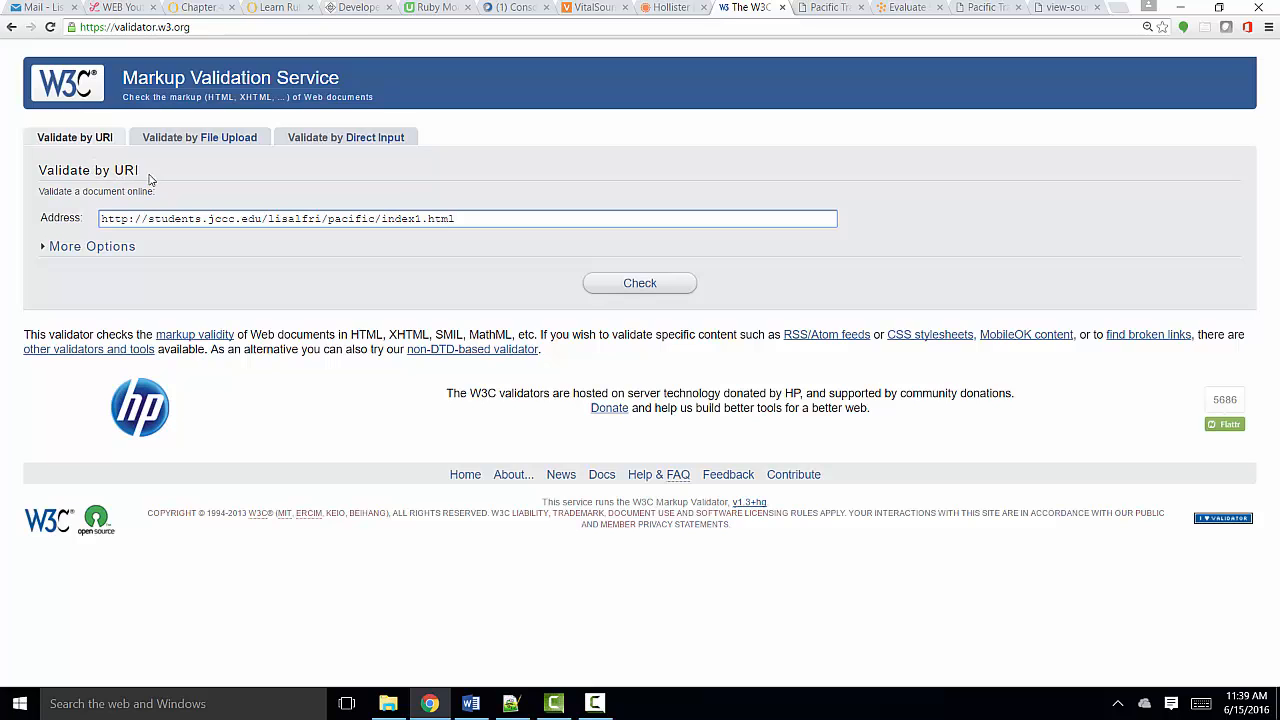
left_click(640, 284)
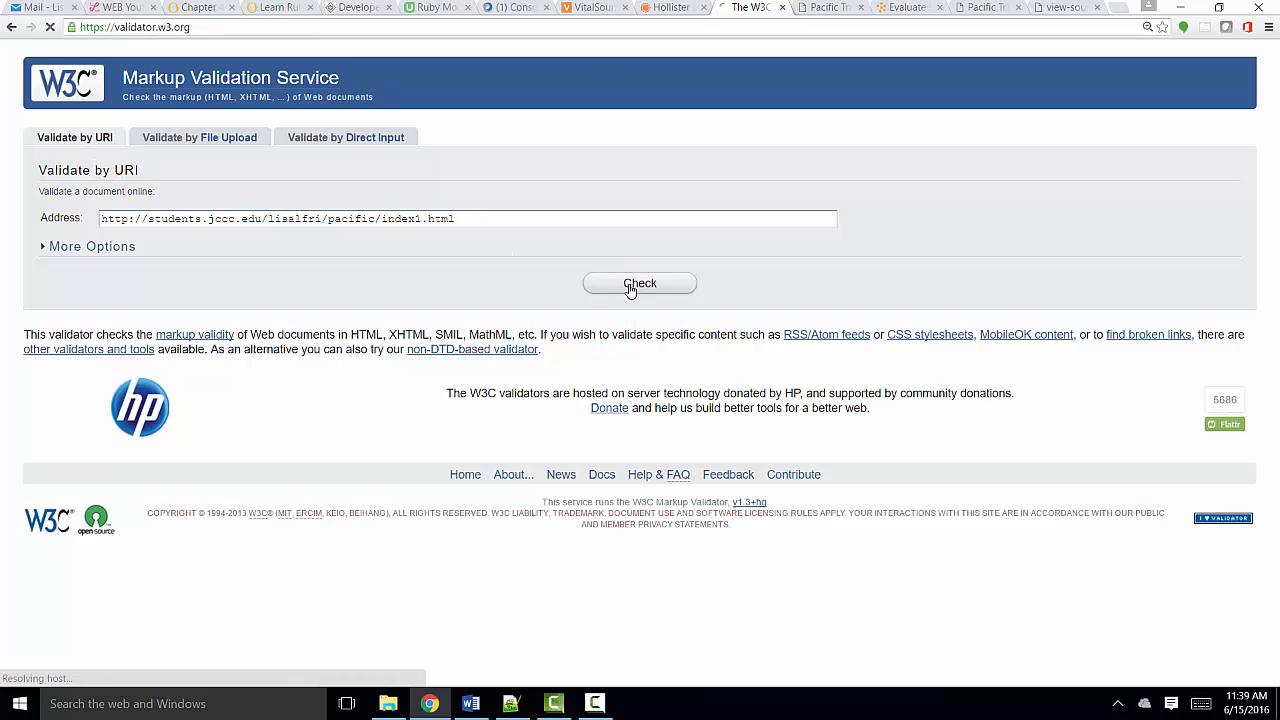
- Load the checker results listing the footer, small and body errors for index1.html
left_click(640, 284)
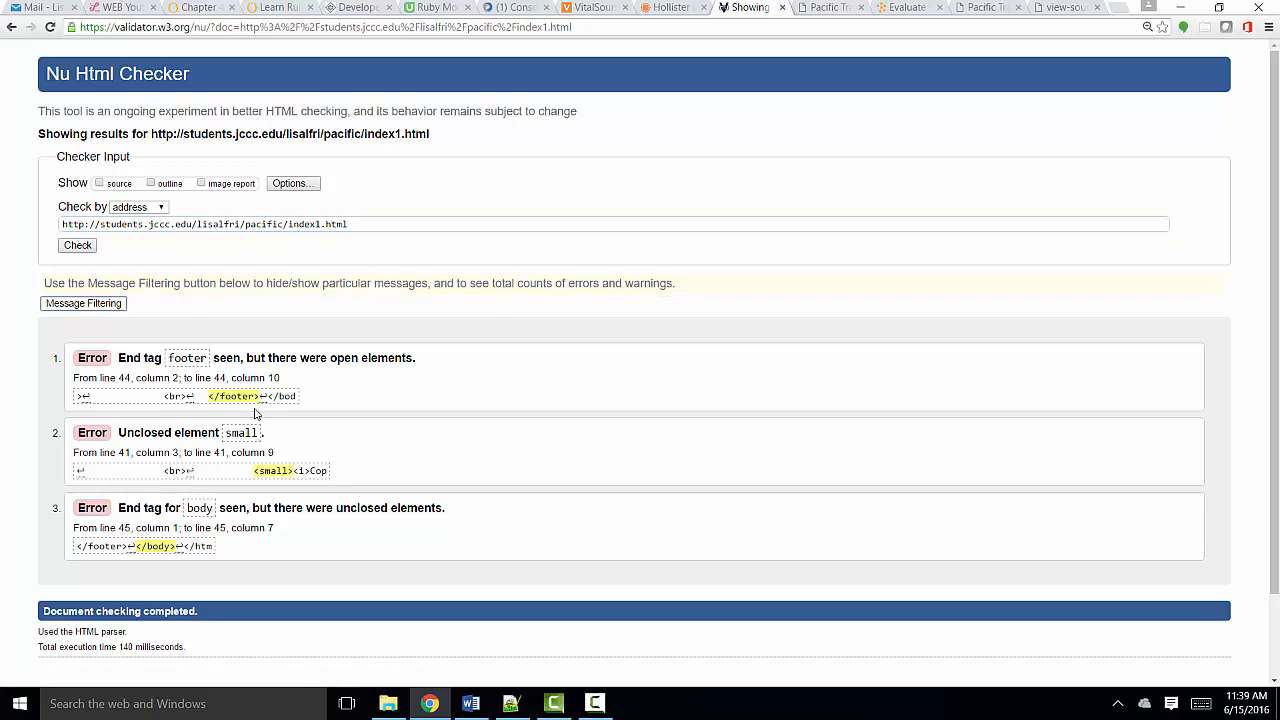
mouse_move(312, 532)
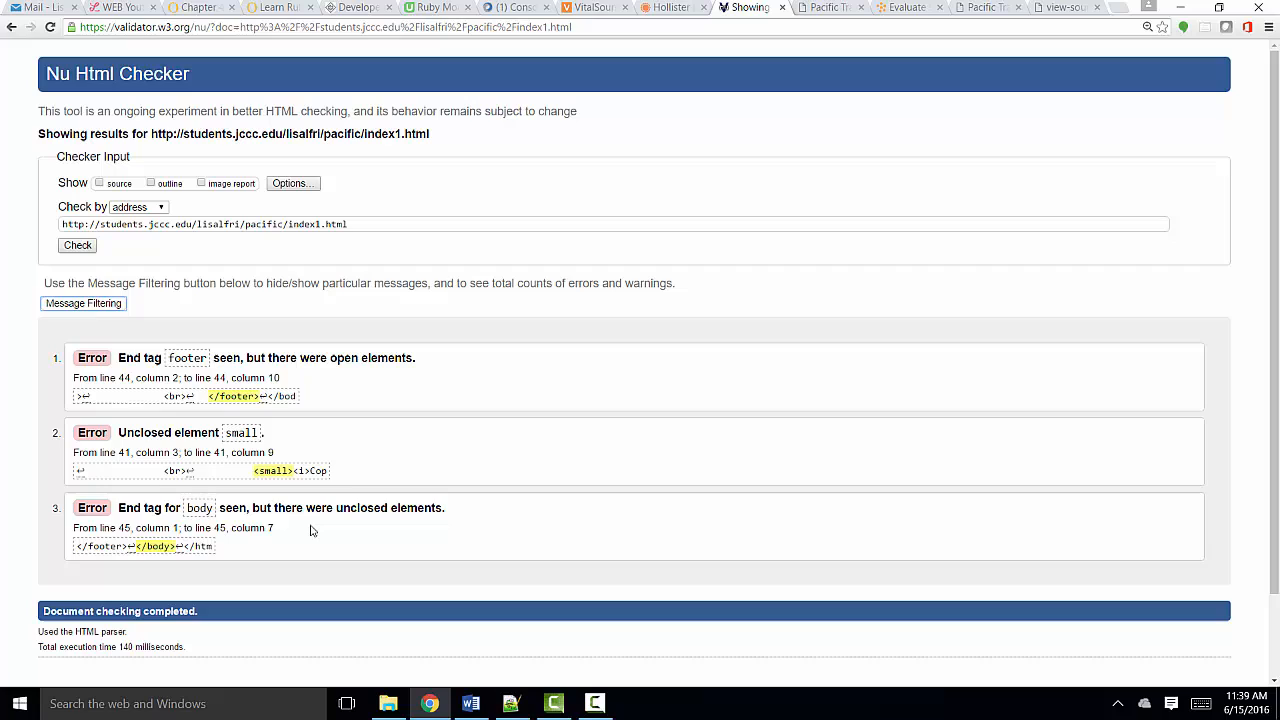
mouse_move(180, 424)
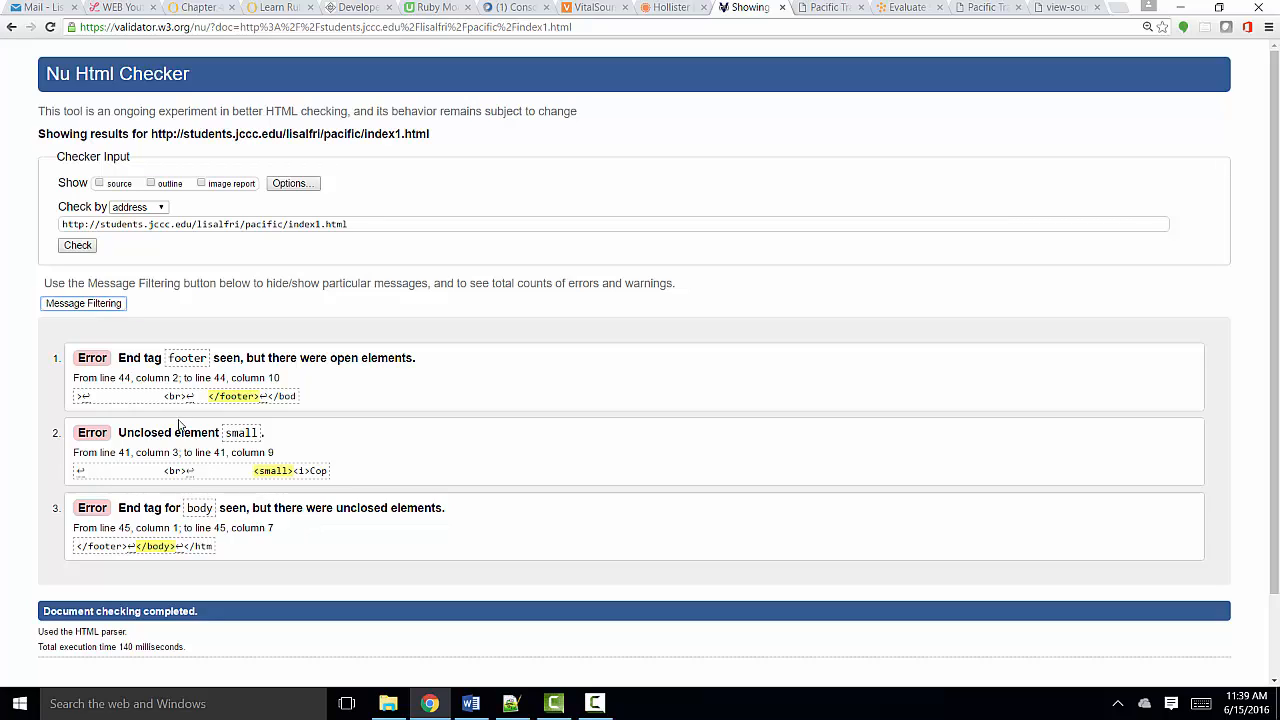
mouse_move(212, 370)
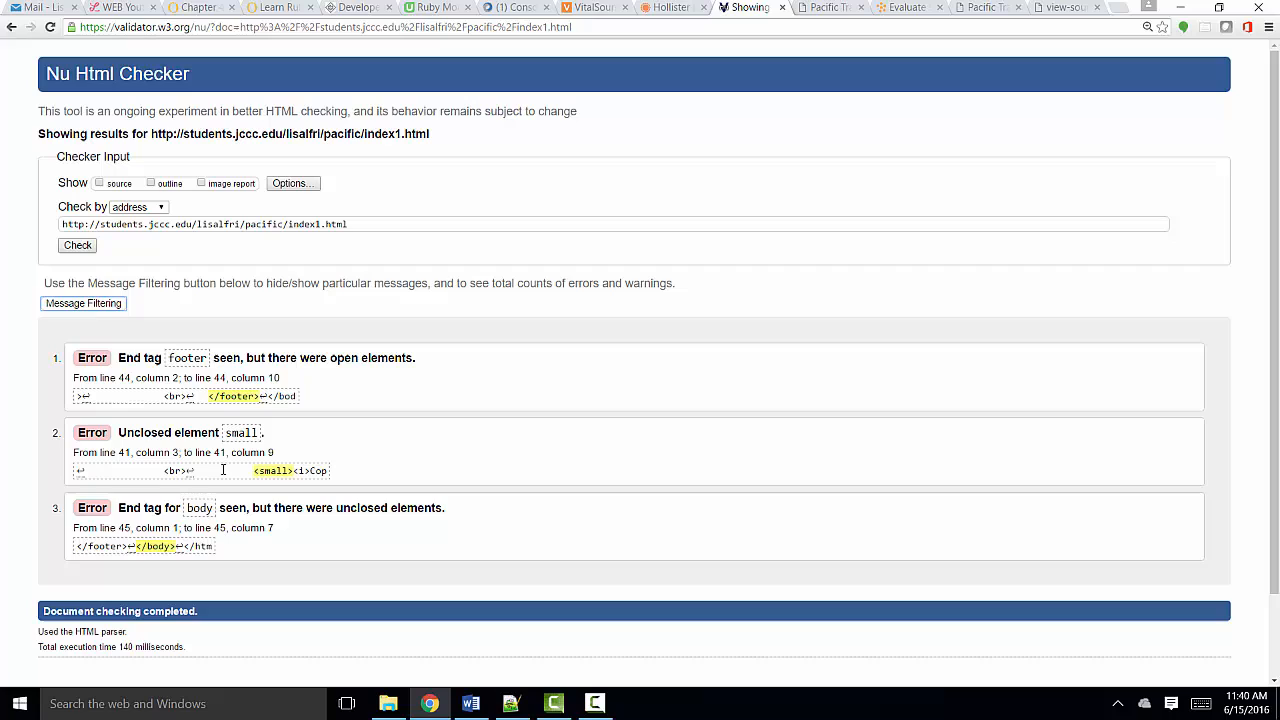
mouse_move(184, 520)
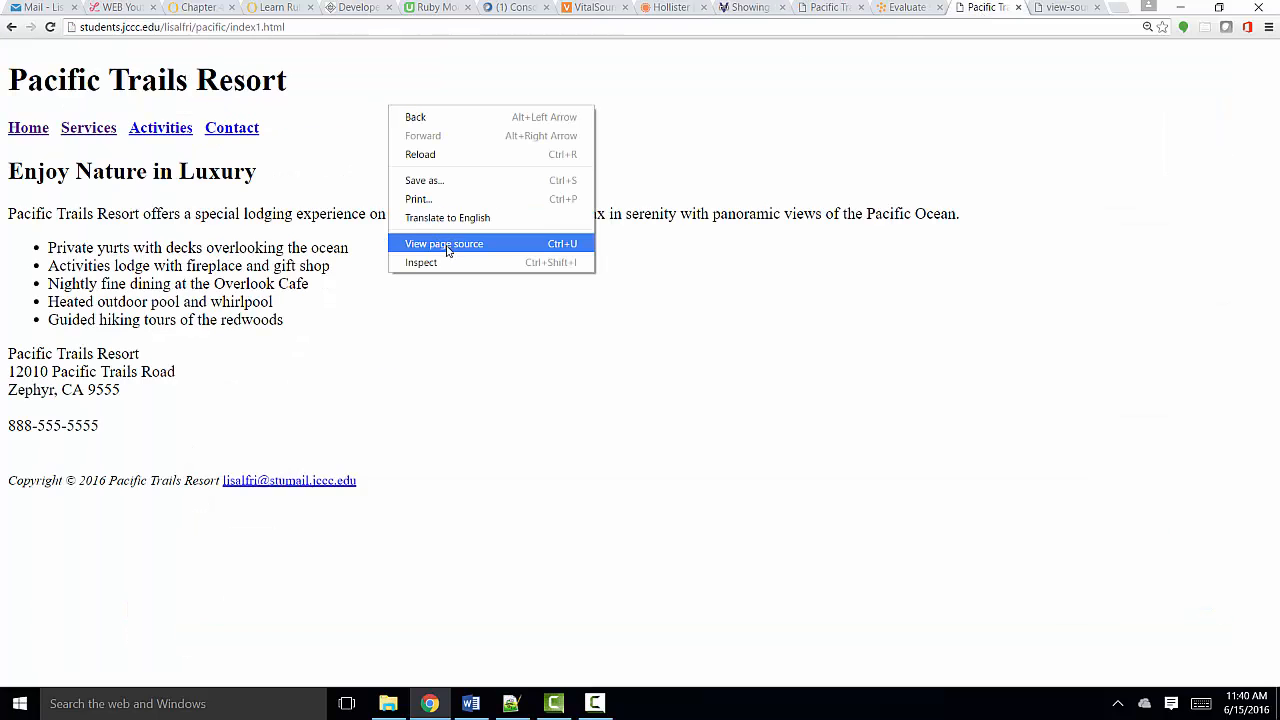
- View index1.html's page source and select the author comment line at the top
left_click(444, 244)
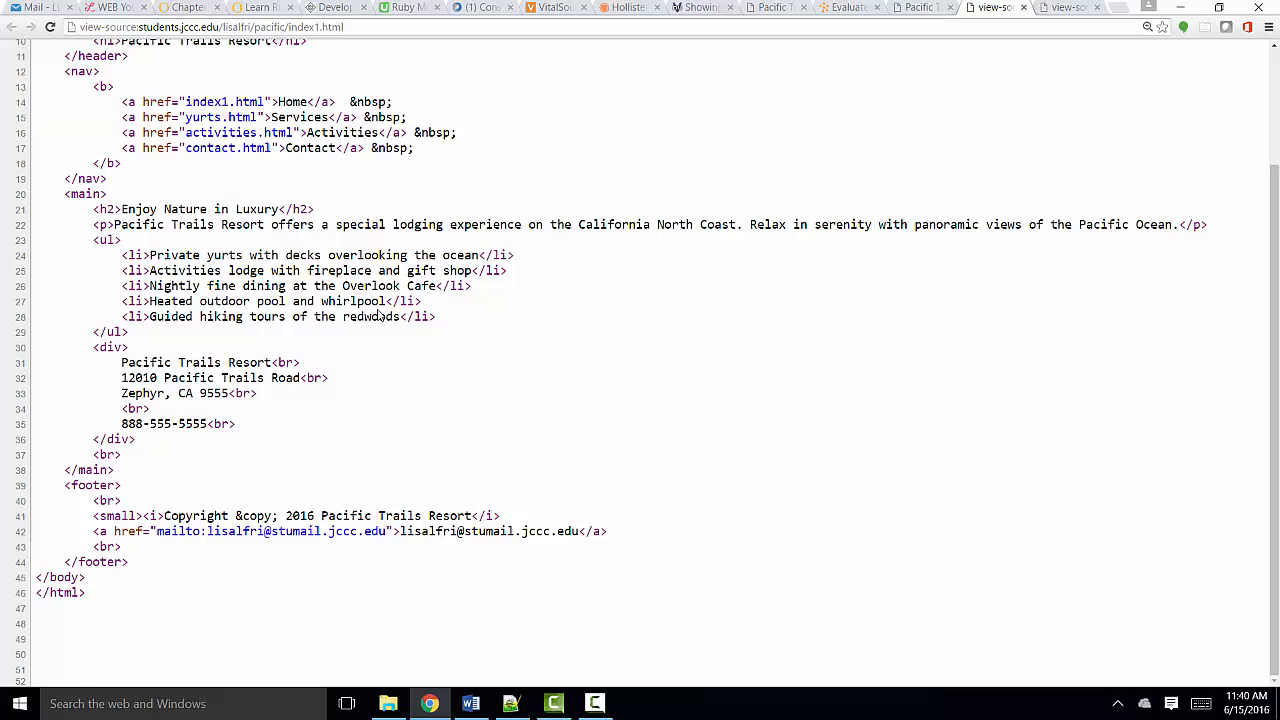
double_click(118, 516)
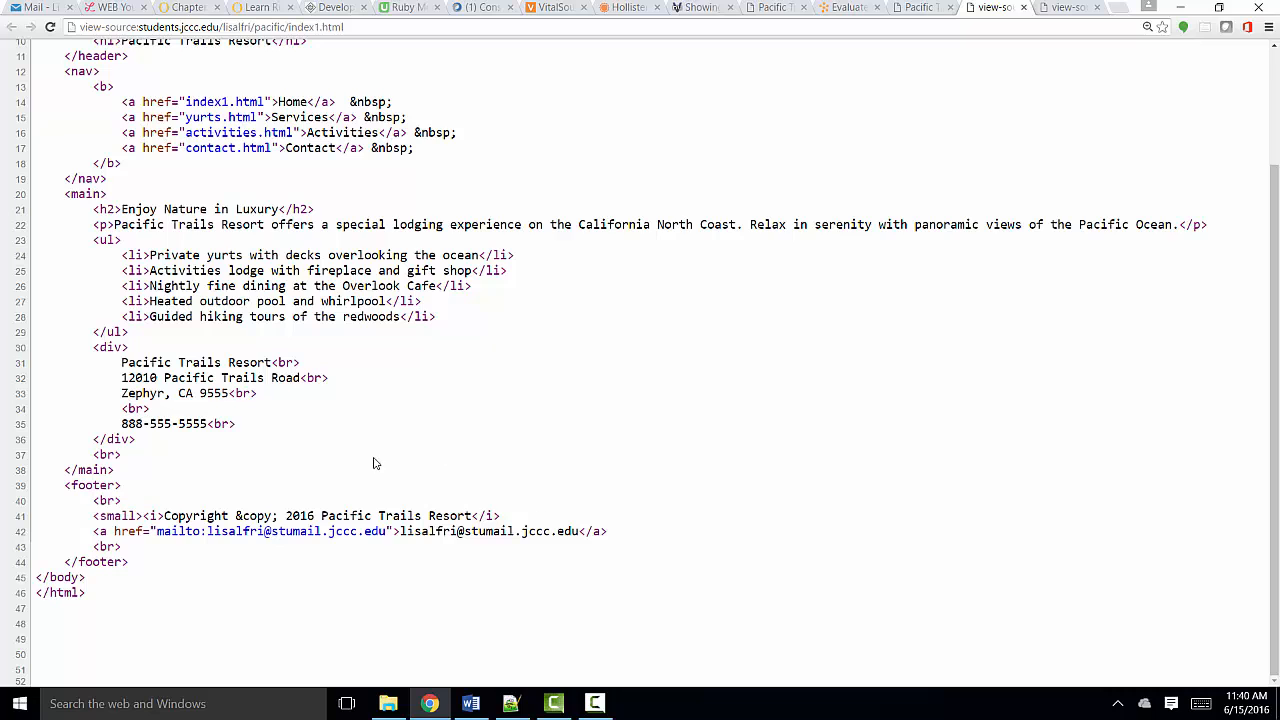
scroll("up", 3)
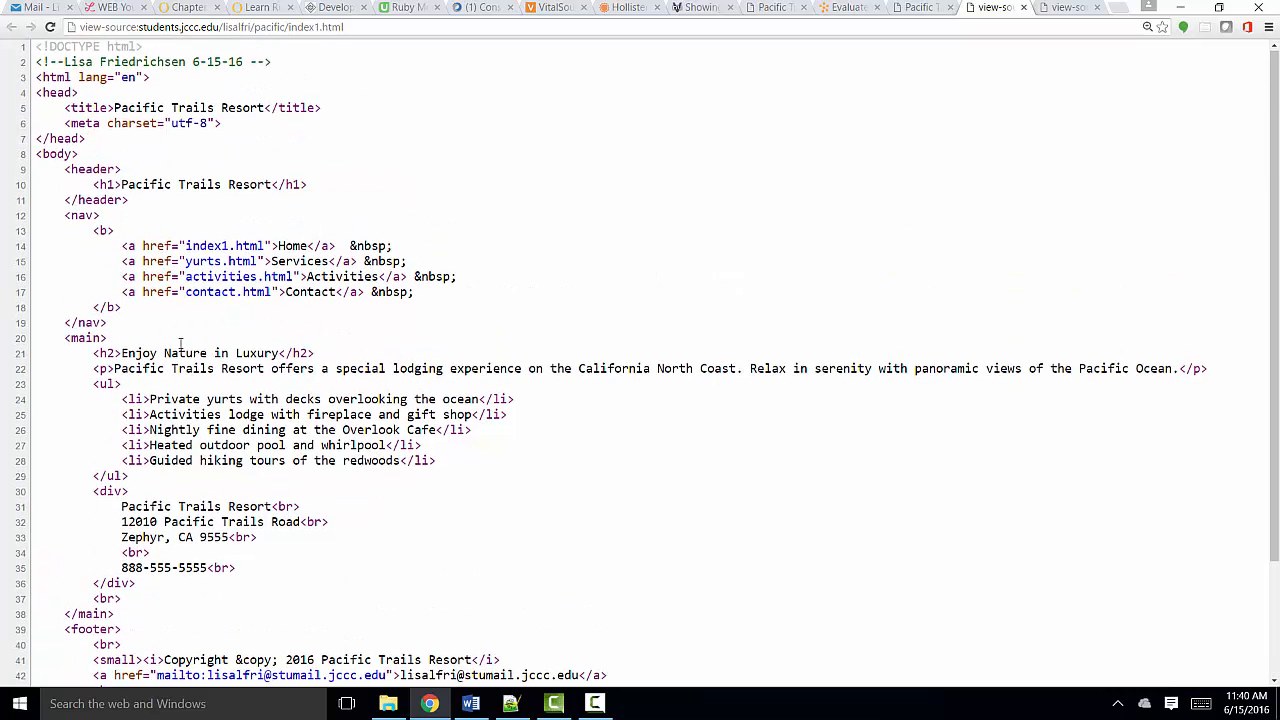
triple_click(150, 60)
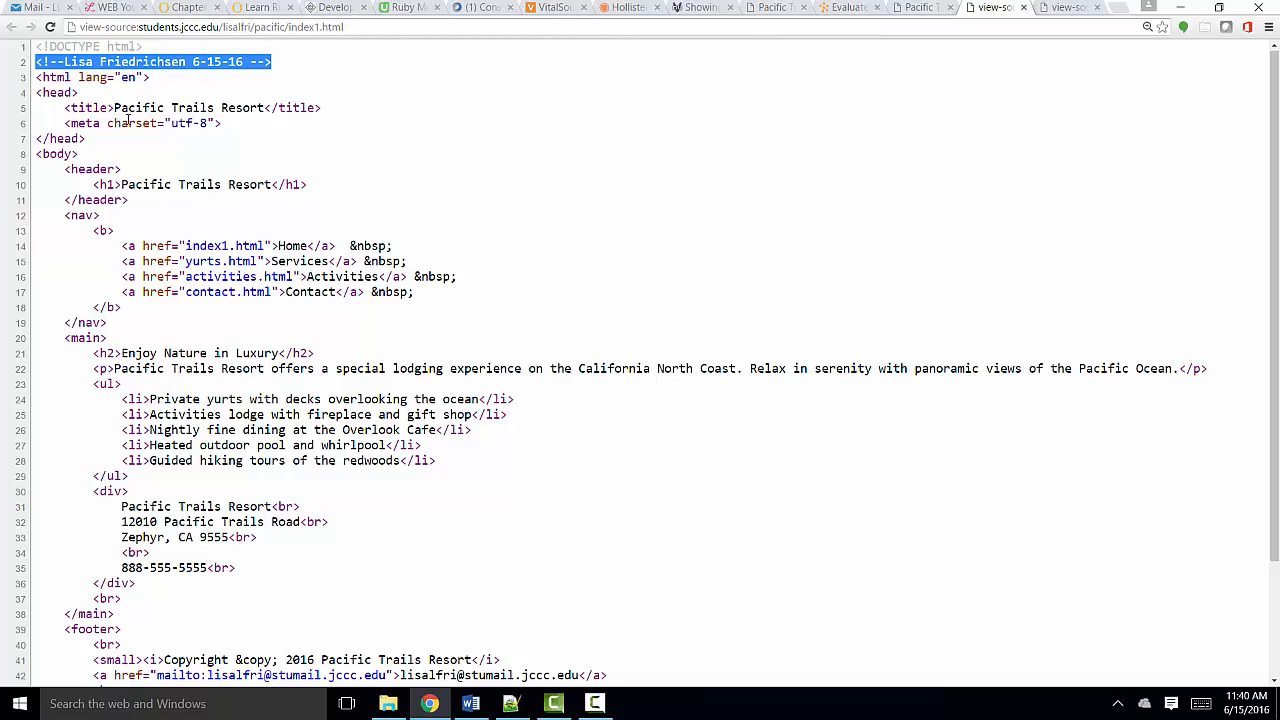
scroll("down", 3)
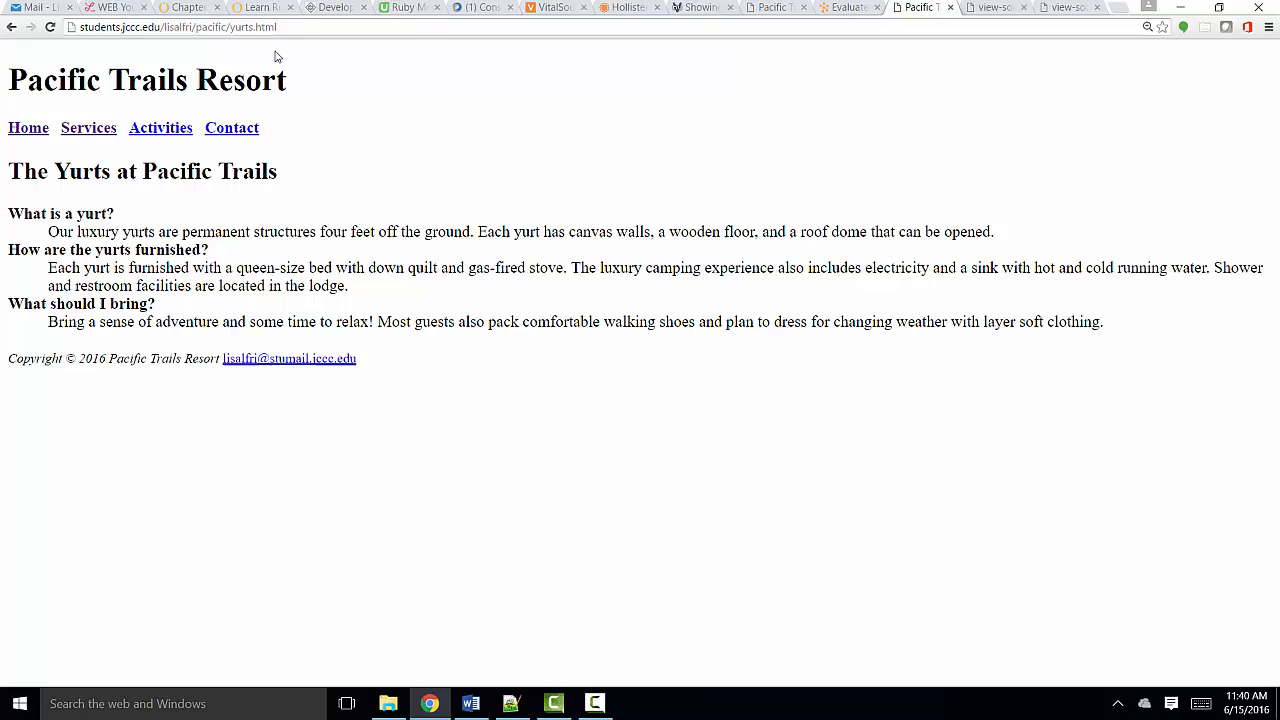
- Select the yurts.html web address in the address bar for copying
left_click(178, 28)
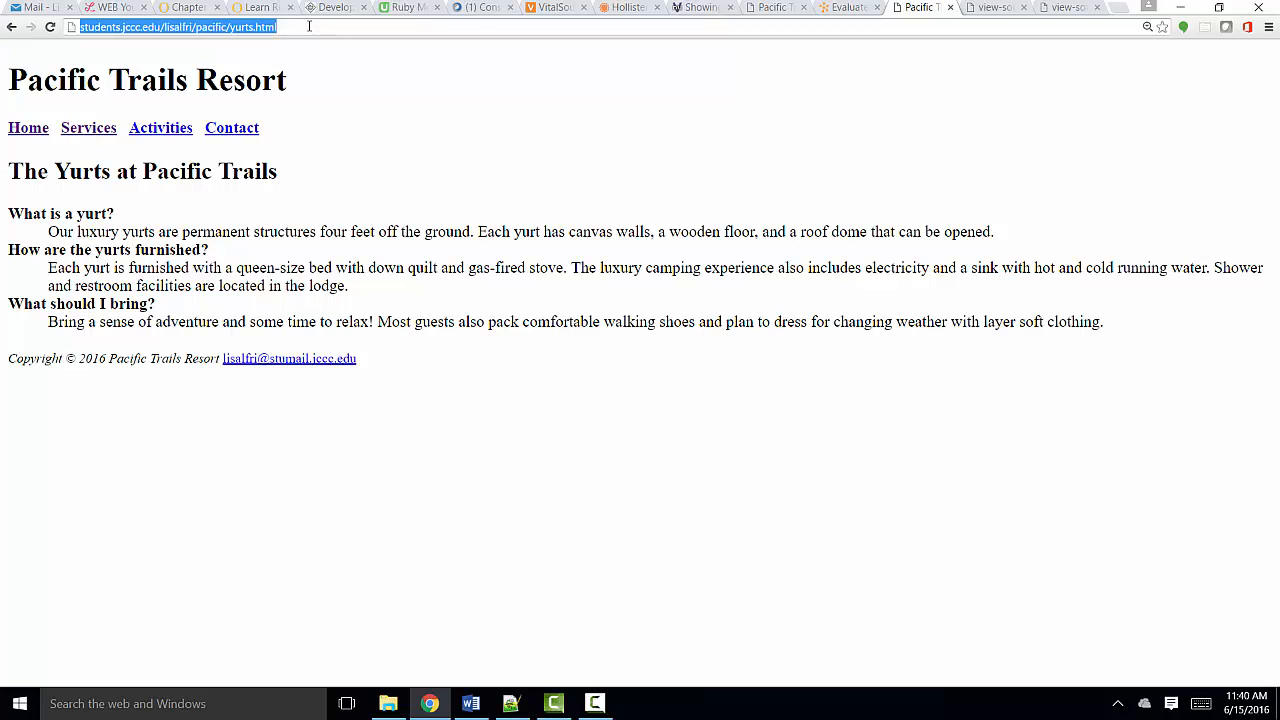
mouse_move(712, 30)
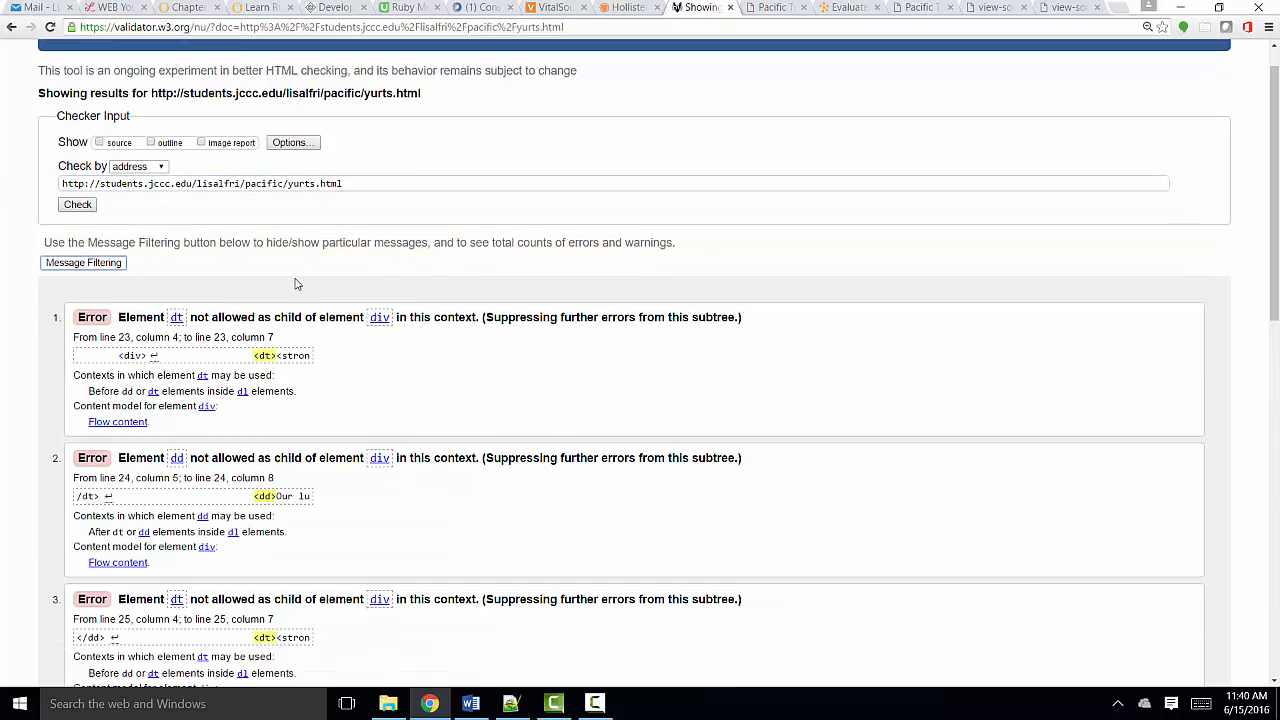
- Scroll the yurts.html error list and follow the div element reference link
scroll("down", 3)
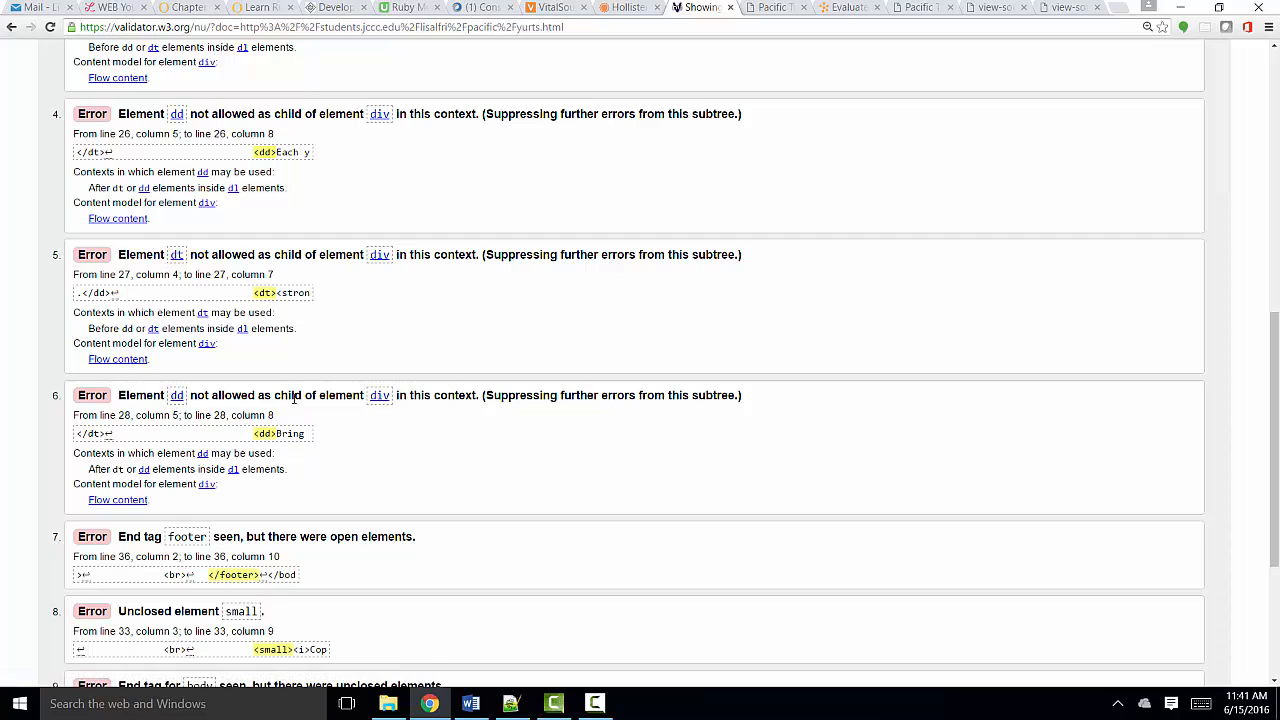
mouse_move(380, 396)
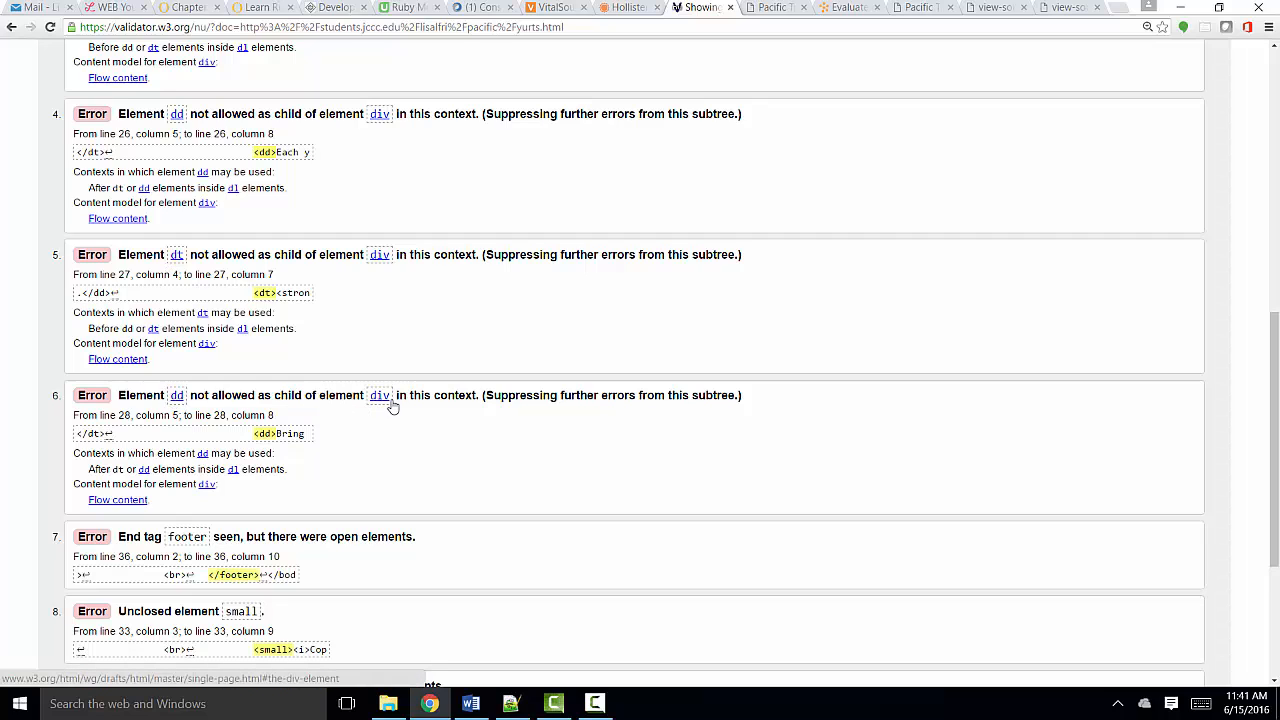
left_click(770, 8)
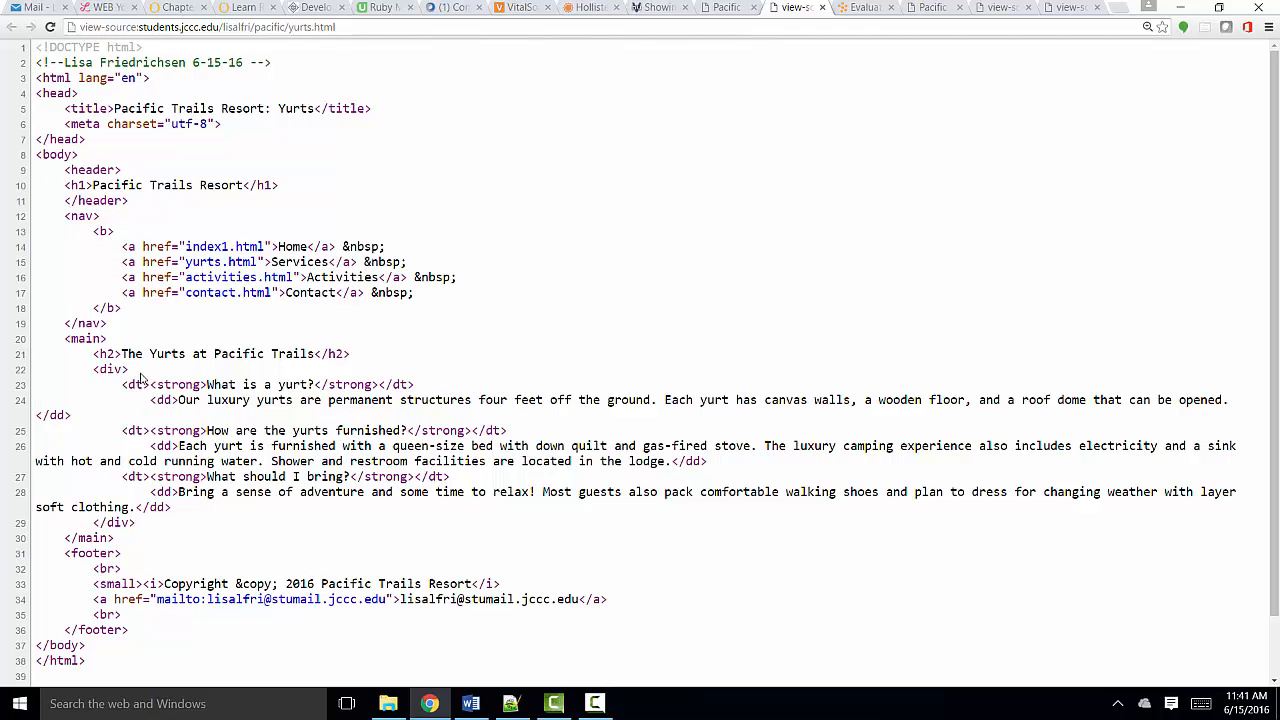
mouse_move(174, 514)
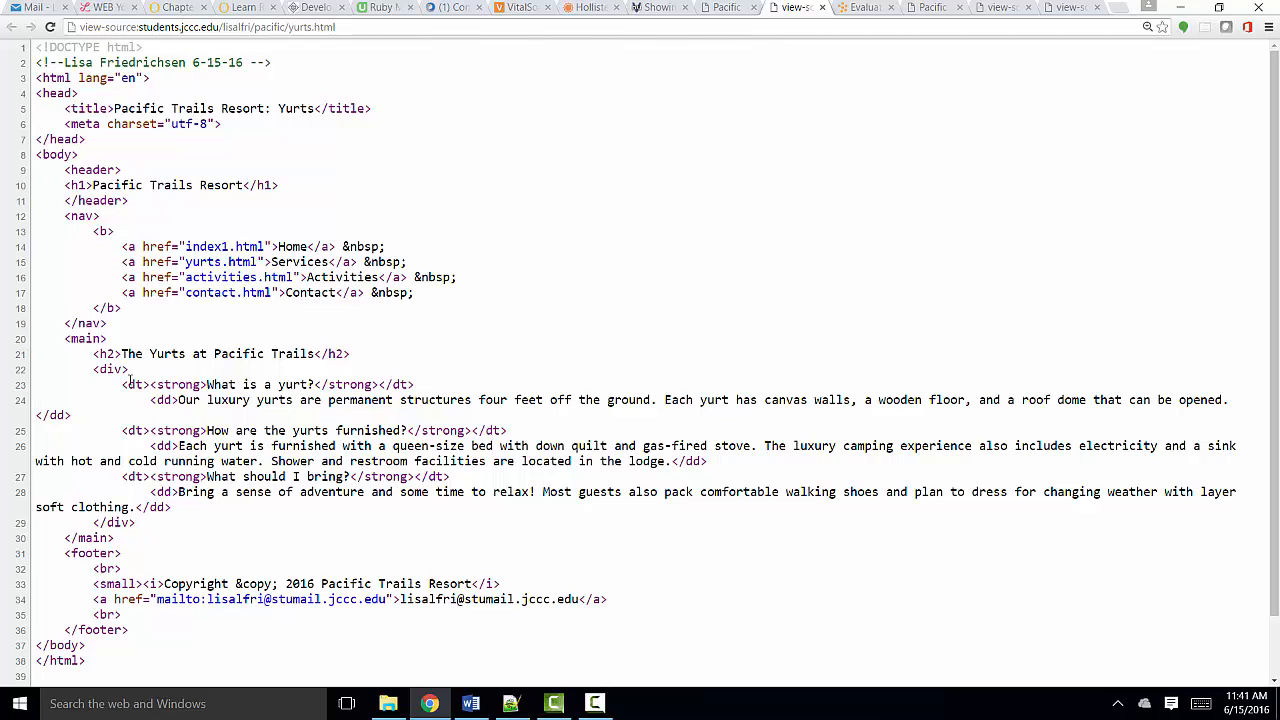
- Mark the dd tag on line 24 of the yurts.html source sitting directly inside a div
double_click(132, 384)
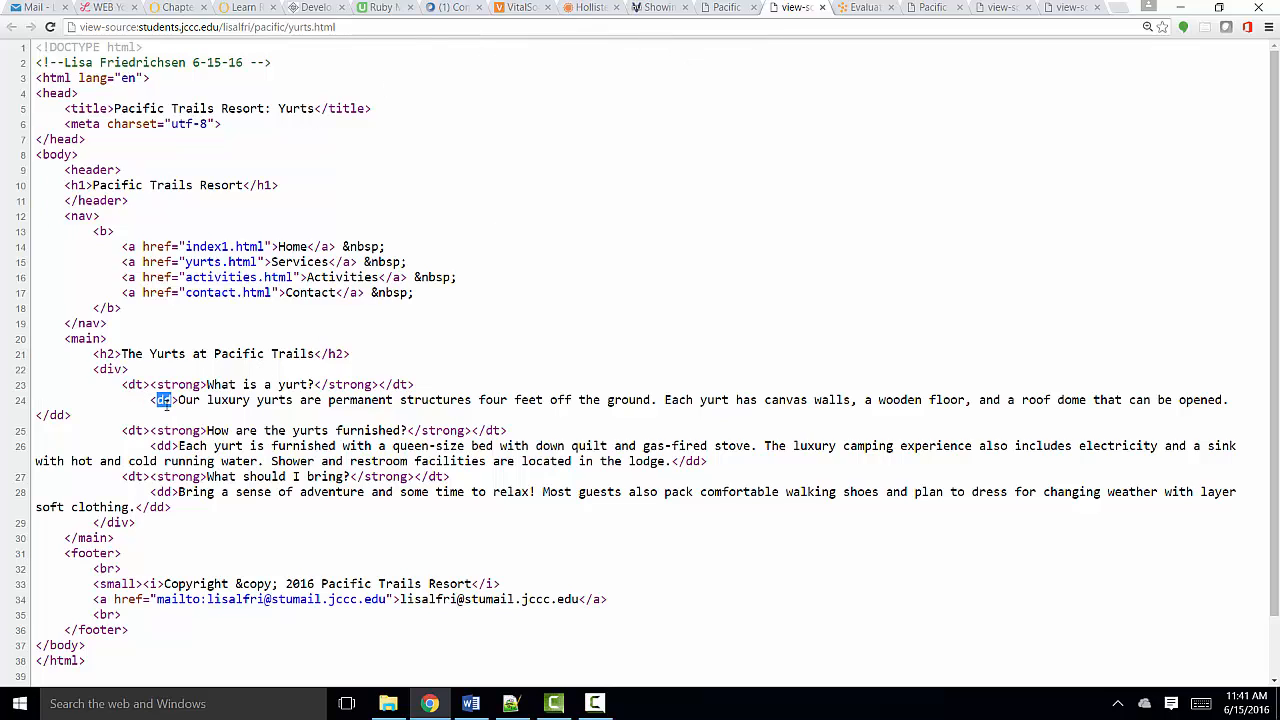
mouse_move(152, 492)
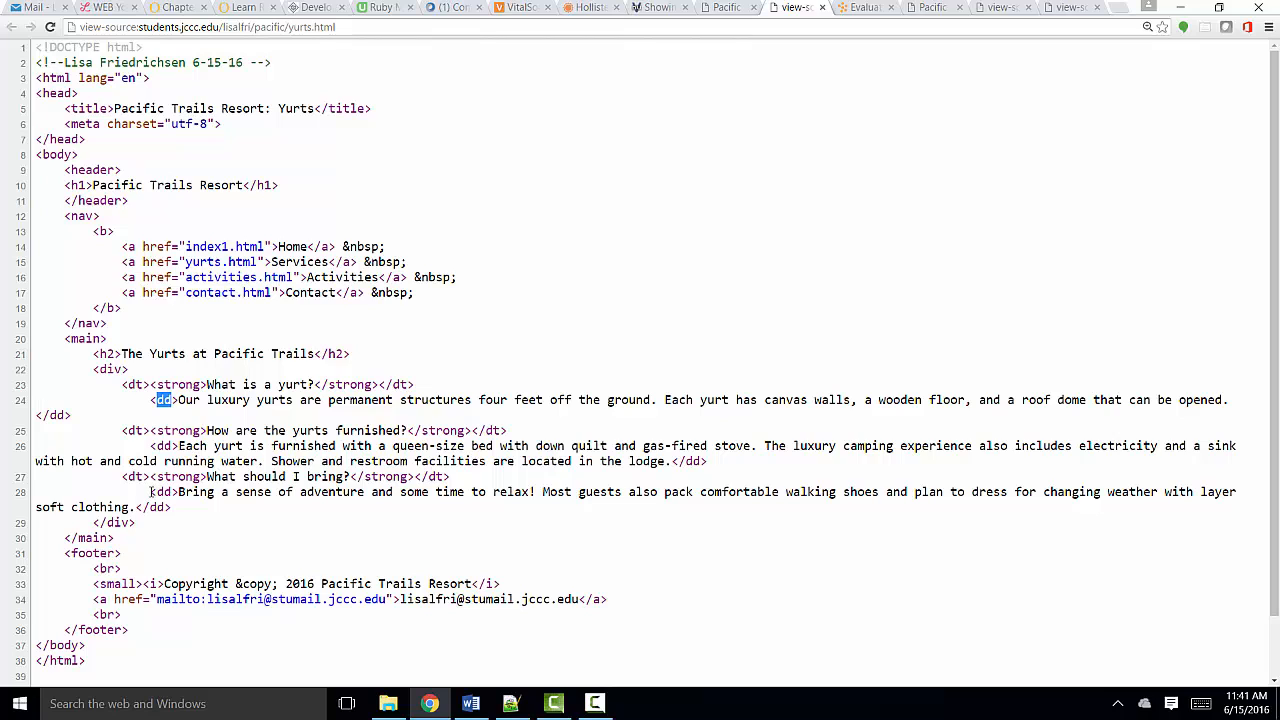